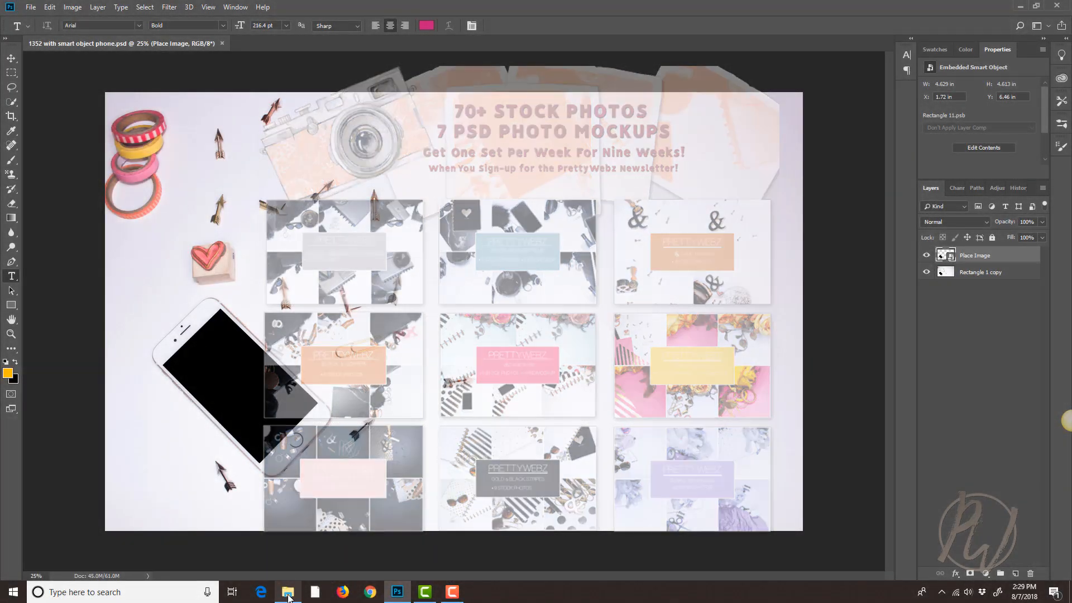
Browse the stock folder's 67 flat-lay product photos to the end and back to the top
left_click(287, 591)
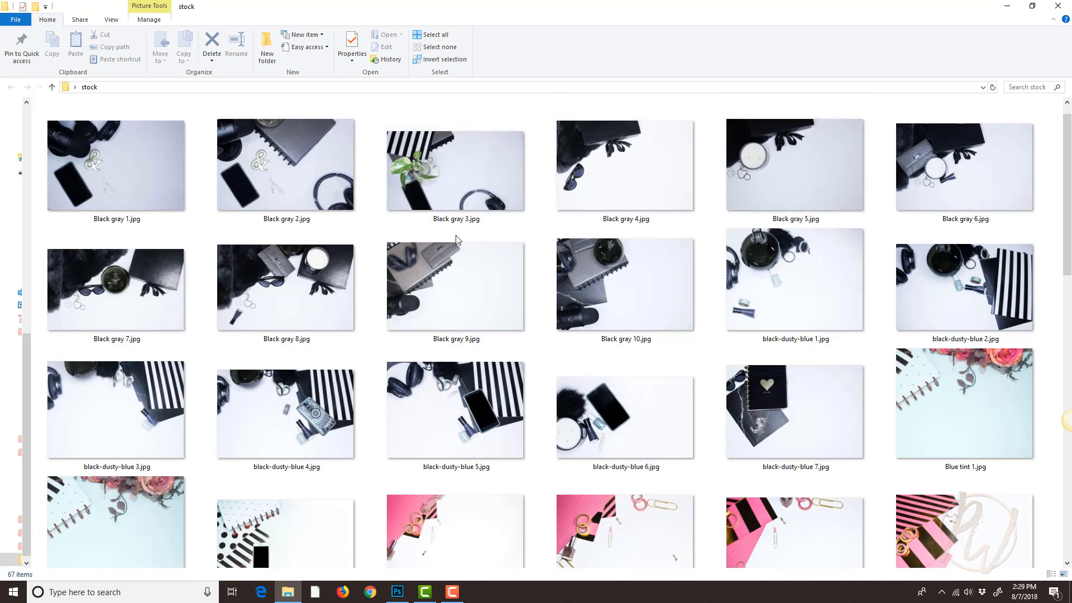
scroll("down", 3)
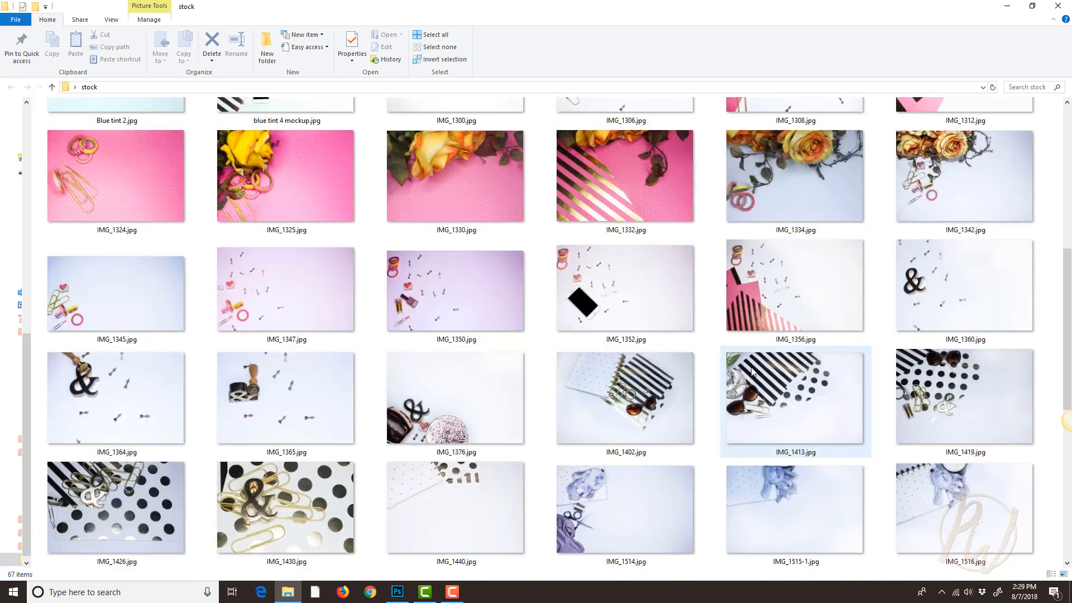
scroll("down", 3)
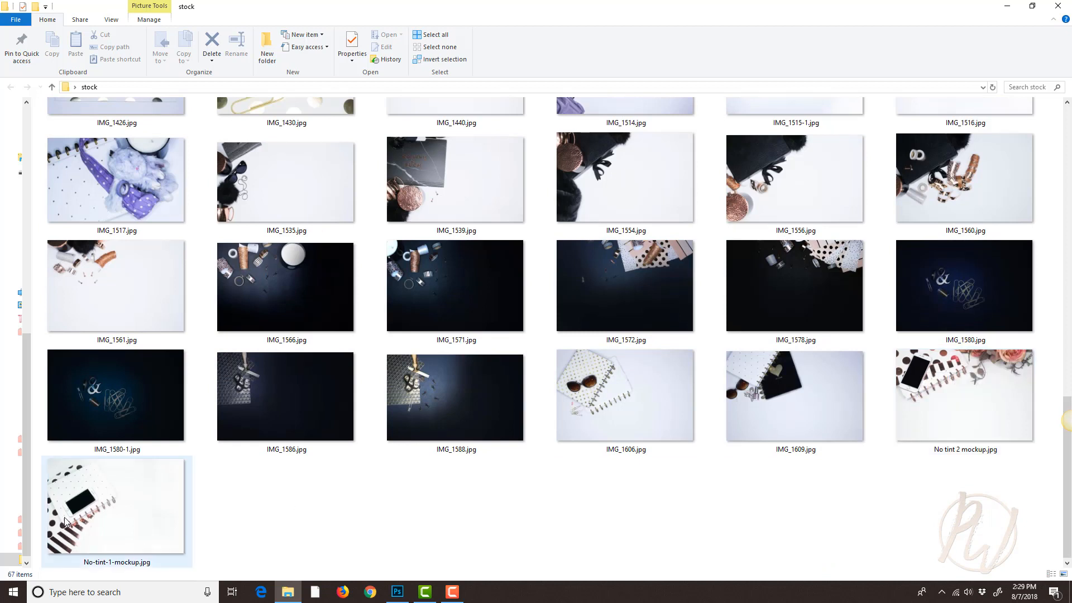
mouse_move(102, 507)
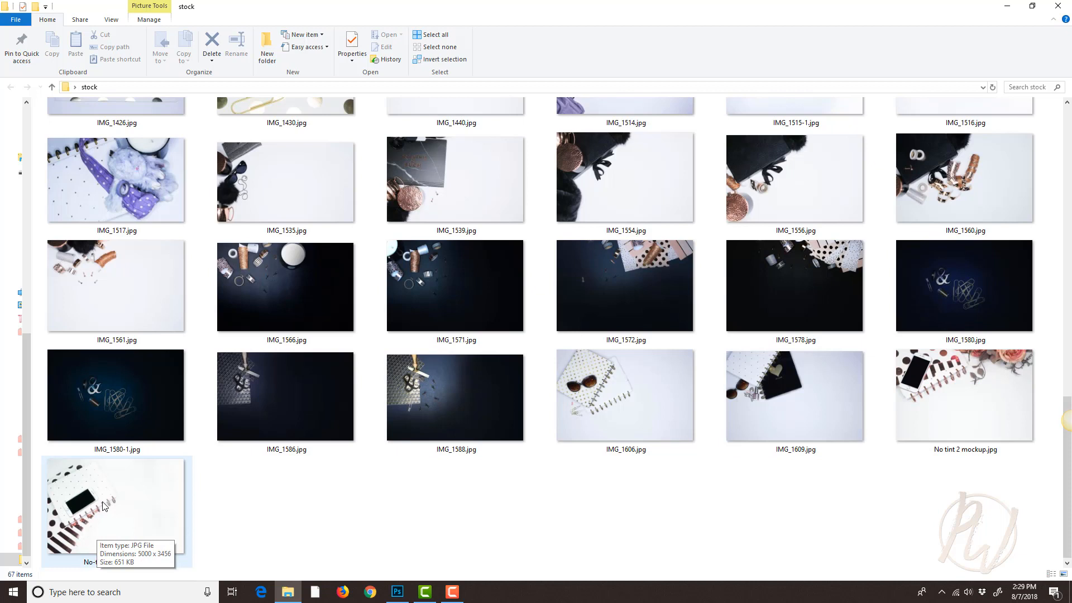
mouse_move(69, 536)
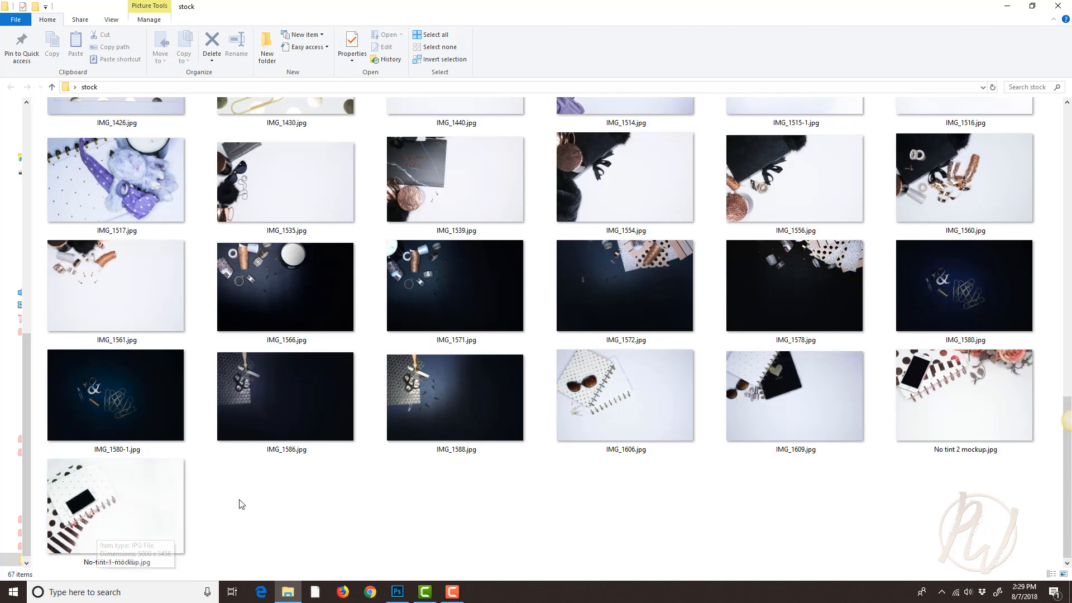
mouse_move(348, 534)
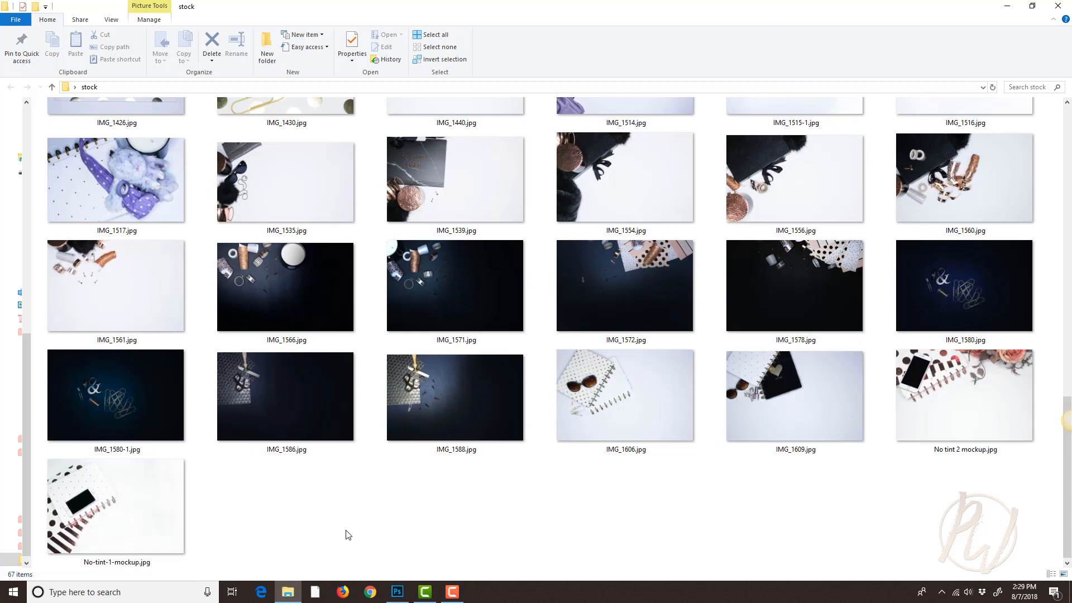
mouse_move(370, 553)
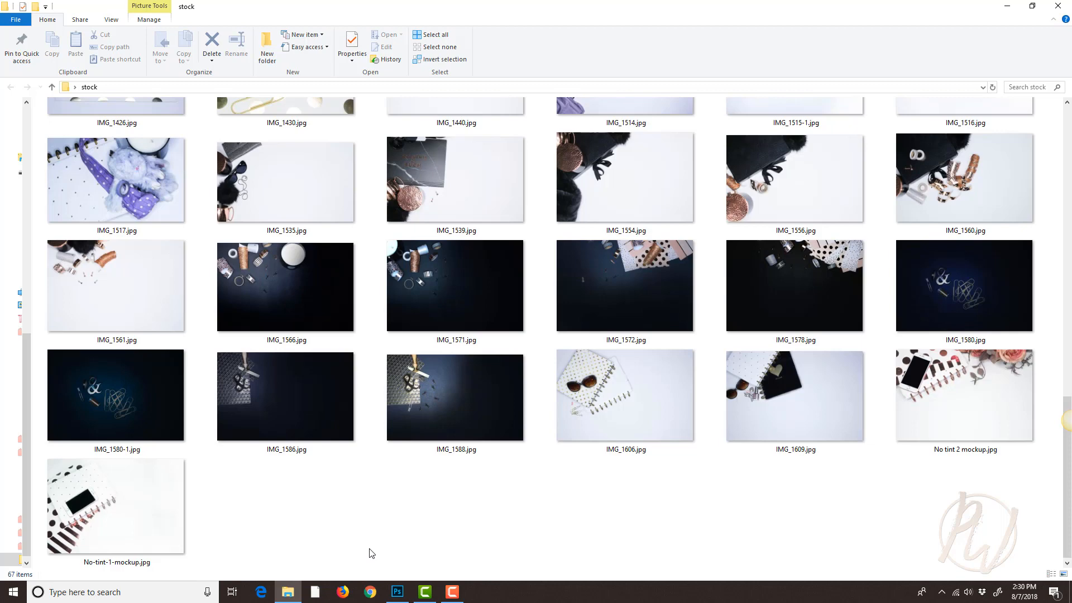
scroll("down", 3)
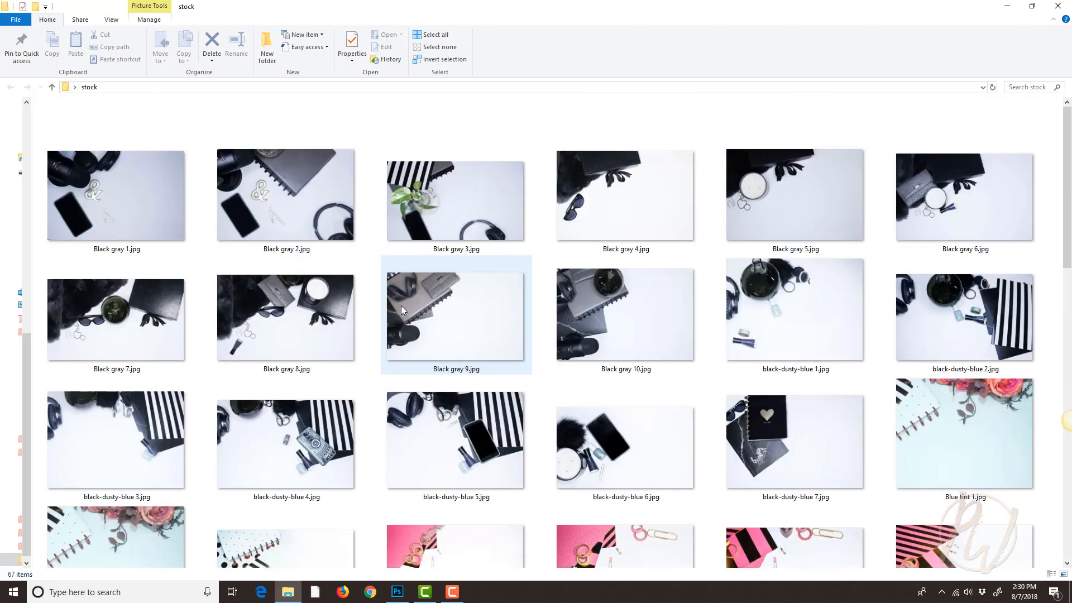
left_click(455, 195)
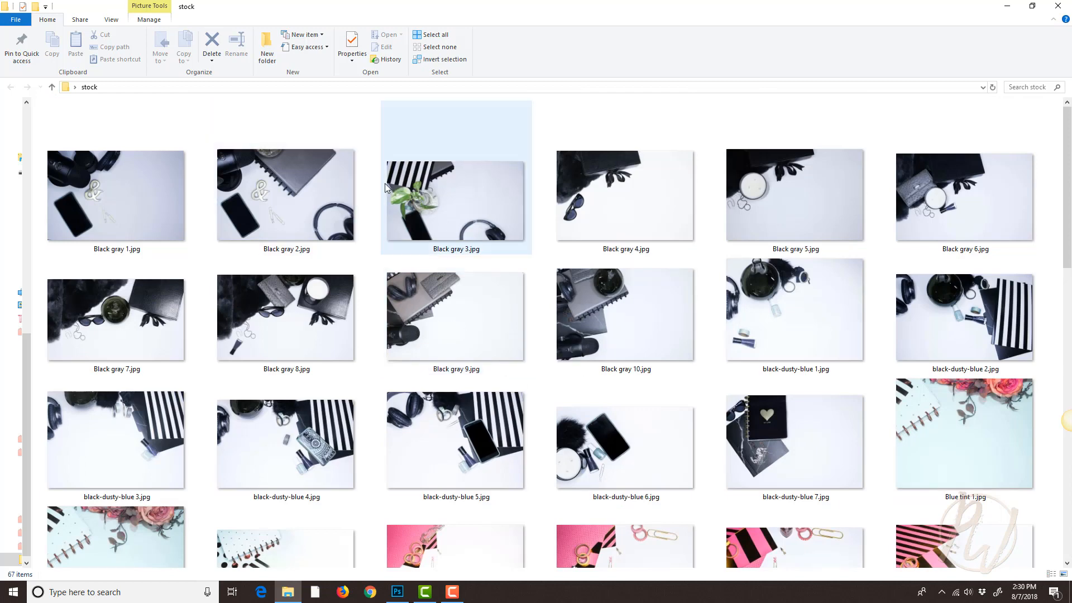
left_click(794, 438)
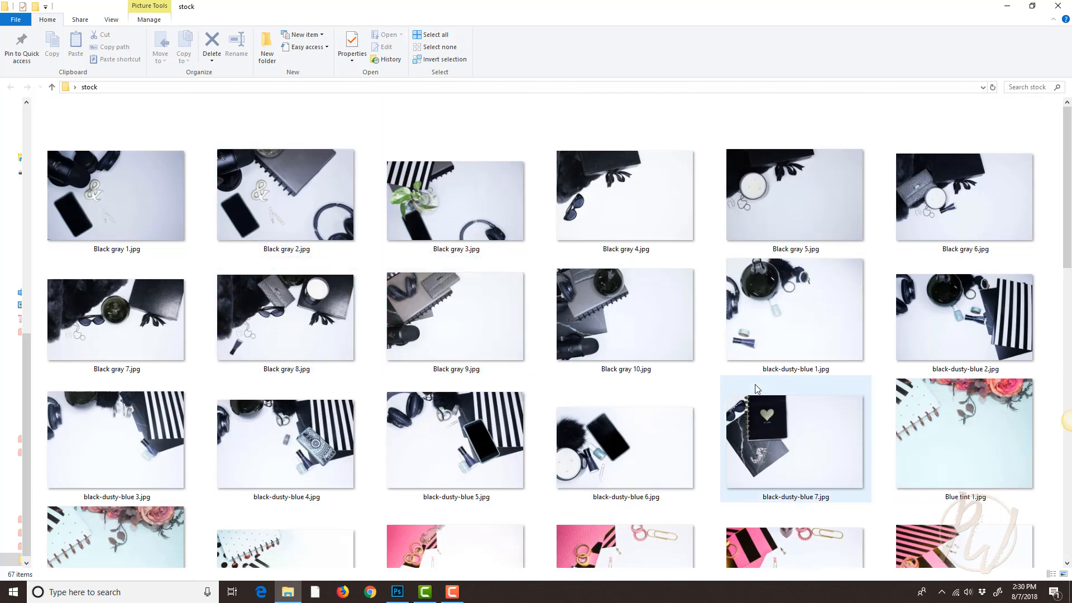
left_click(396, 597)
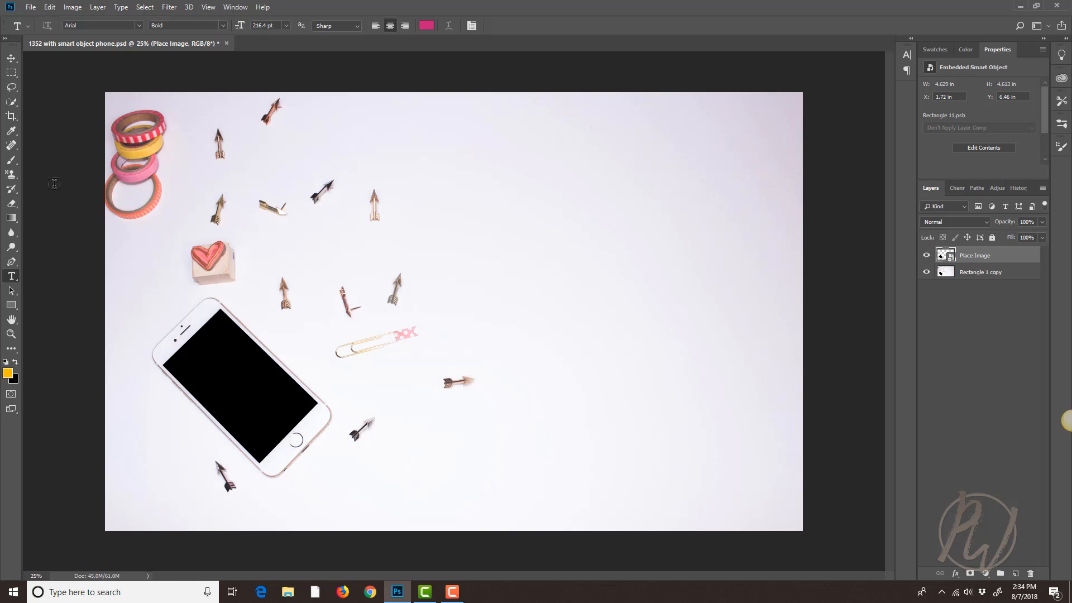
mouse_move(84, 343)
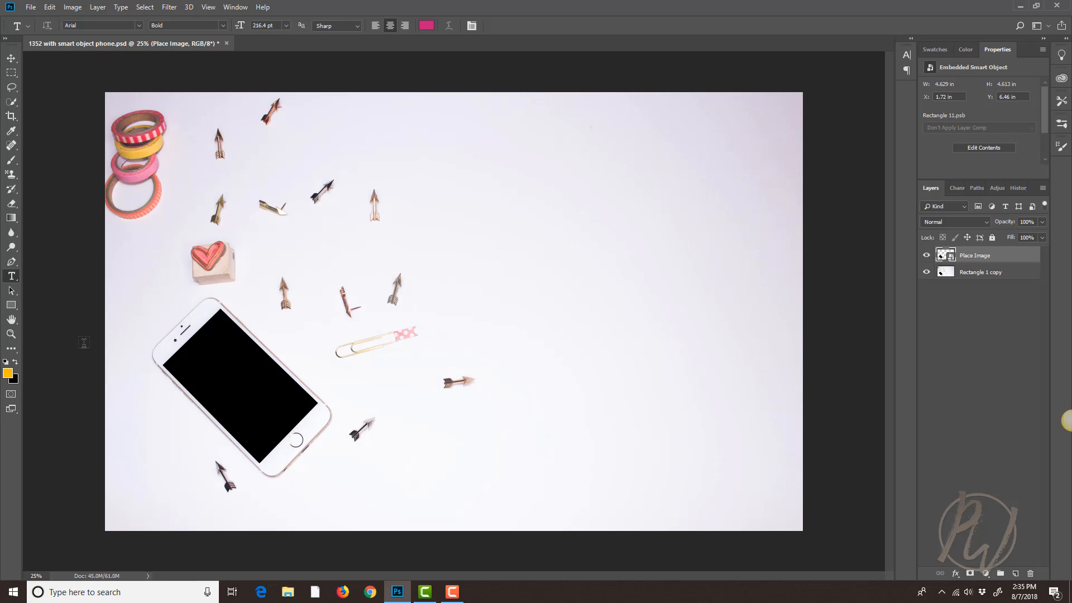
mouse_move(183, 305)
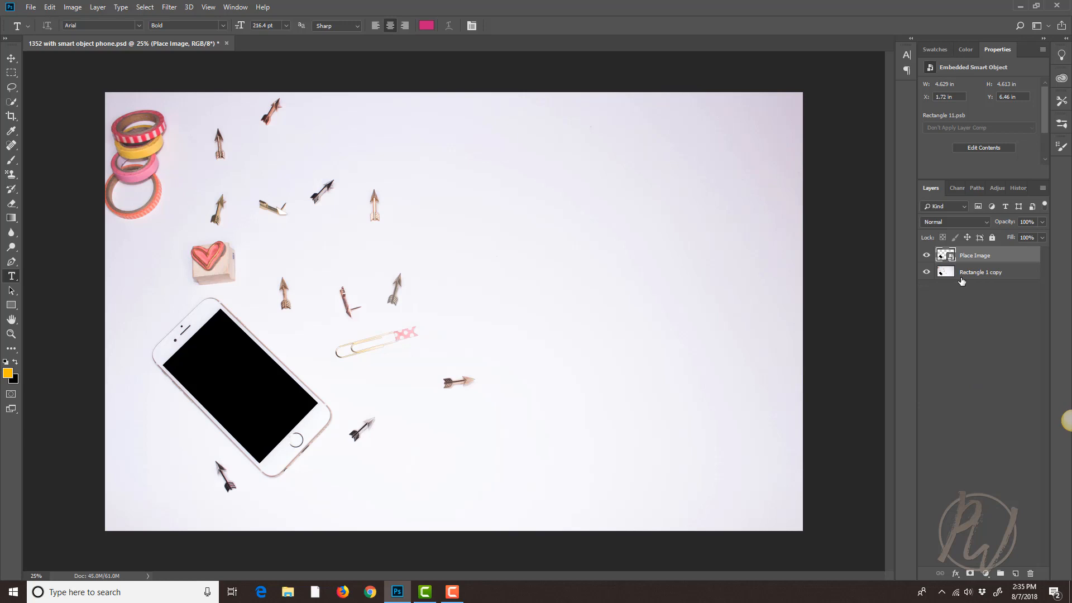
Hide the Rectangle 1 copy mockup photo layer, leaving only the black screen shape
left_click(925, 272)
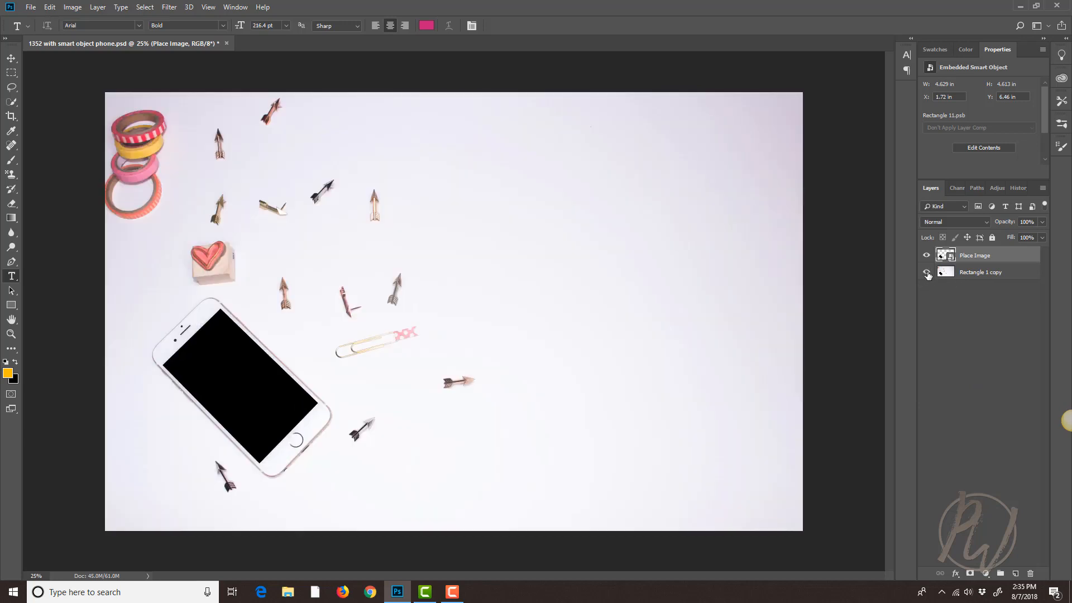
left_click(927, 272)
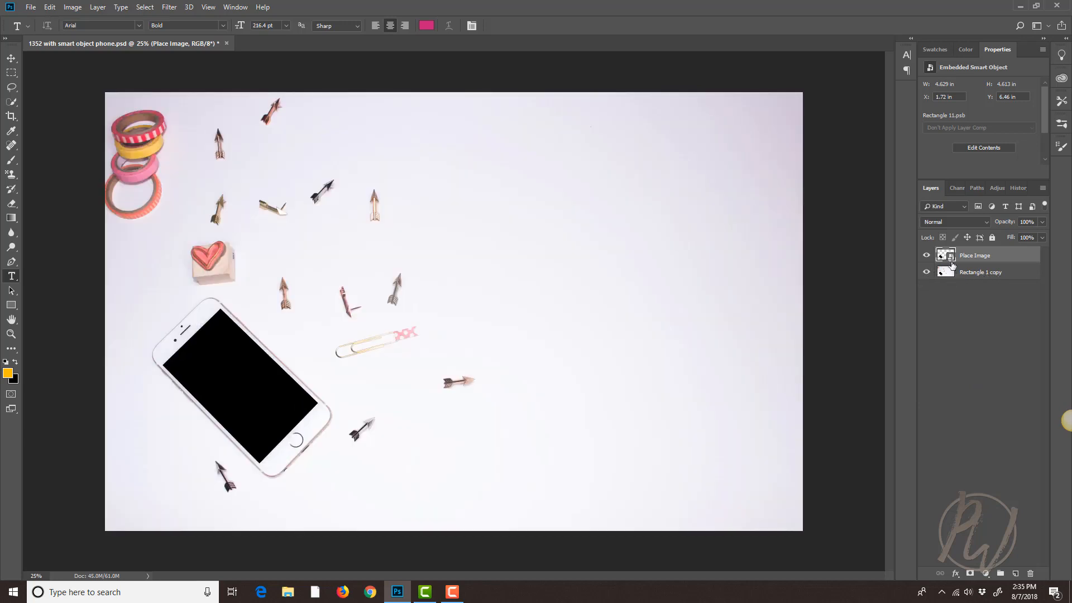
left_click(926, 277)
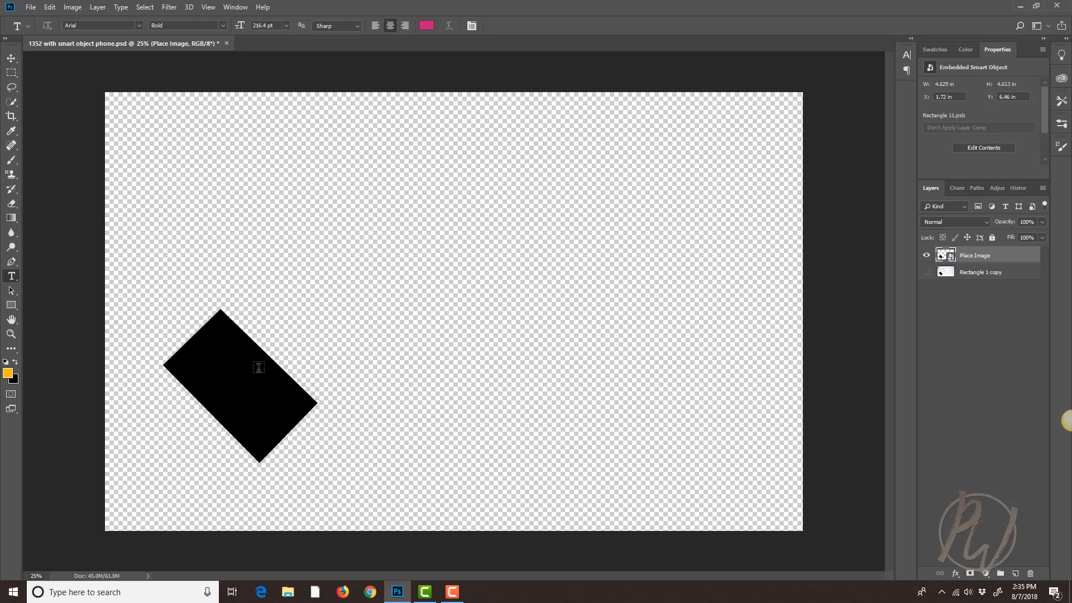
mouse_move(342, 359)
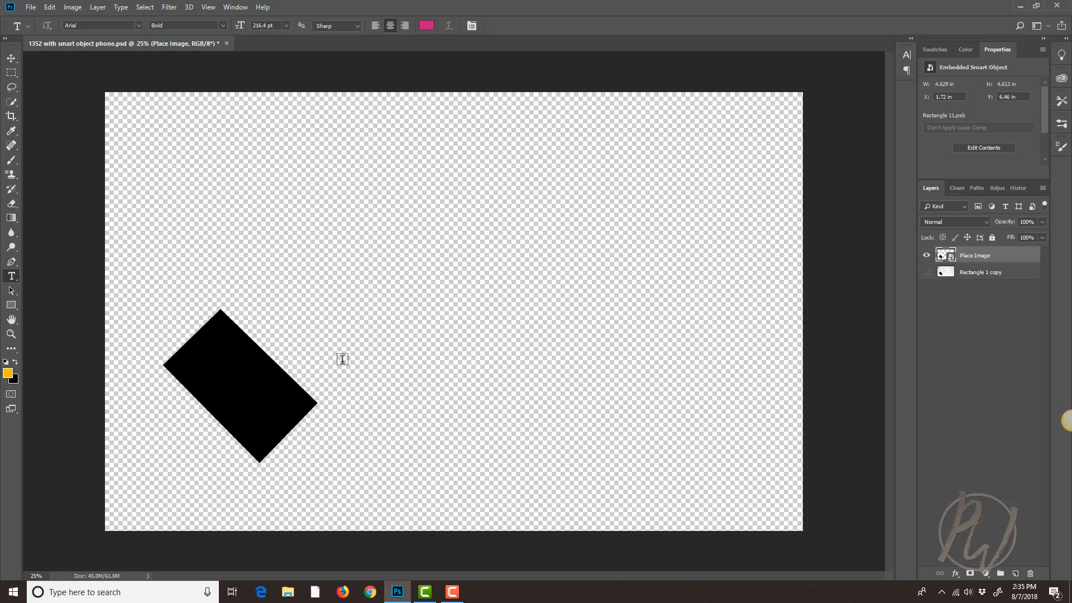
mouse_move(207, 360)
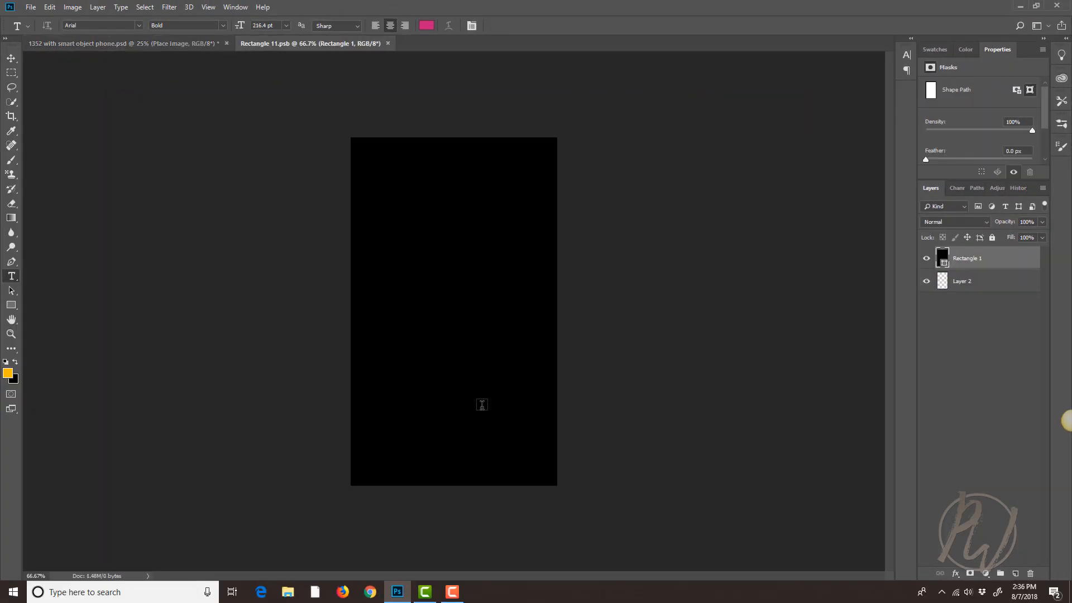
mouse_move(959, 274)
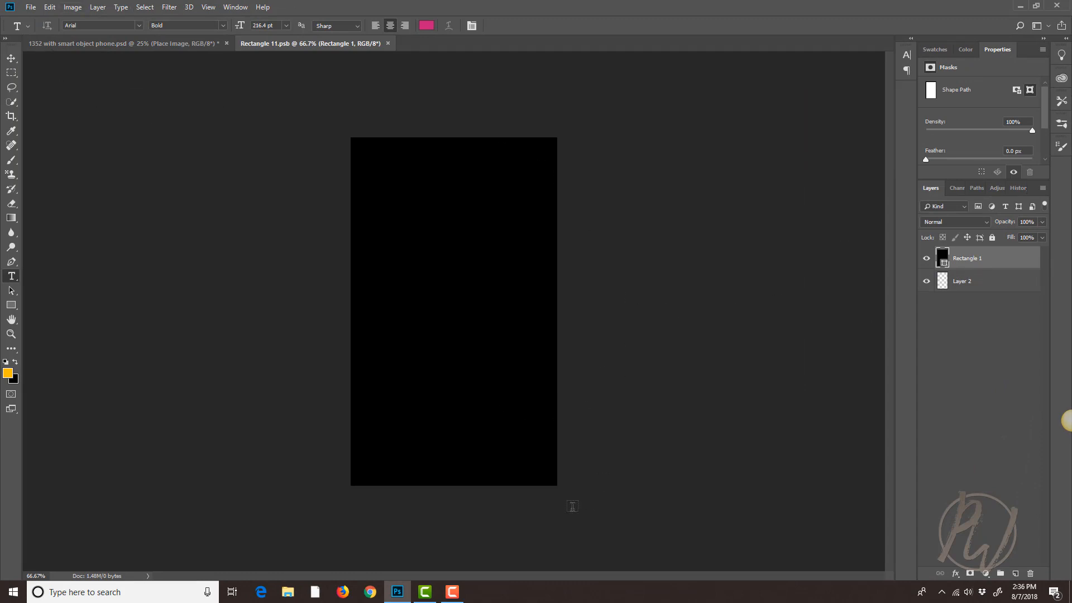
mouse_move(401, 402)
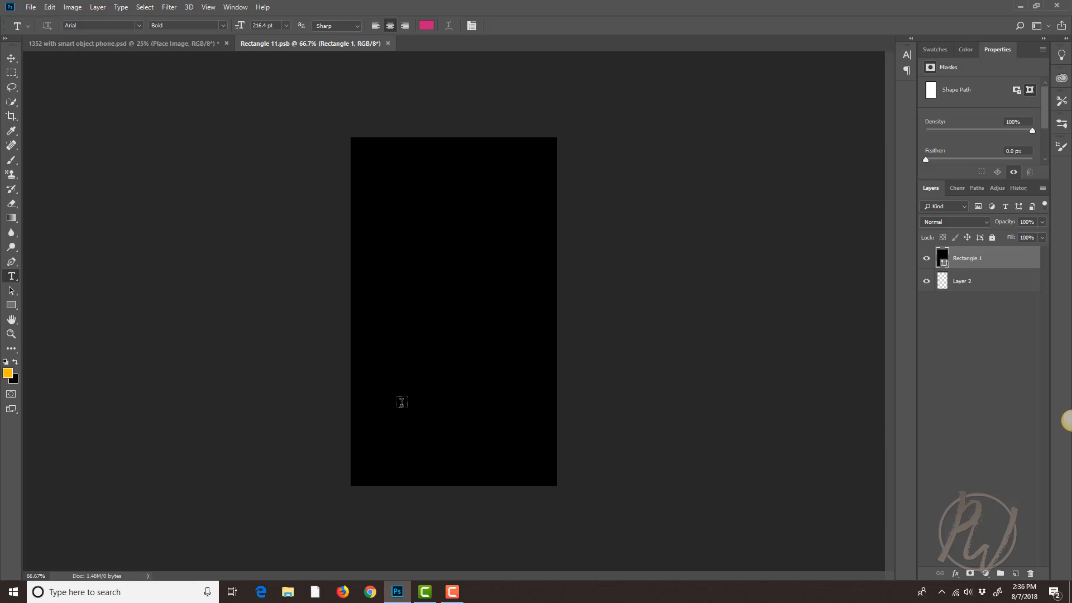
mouse_move(499, 140)
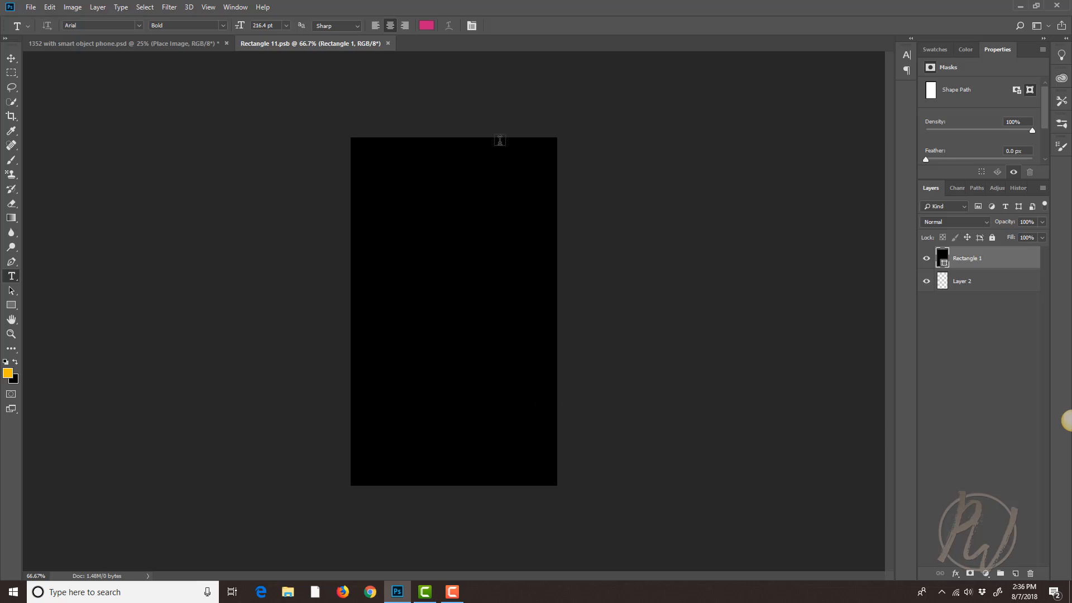
mouse_move(134, 217)
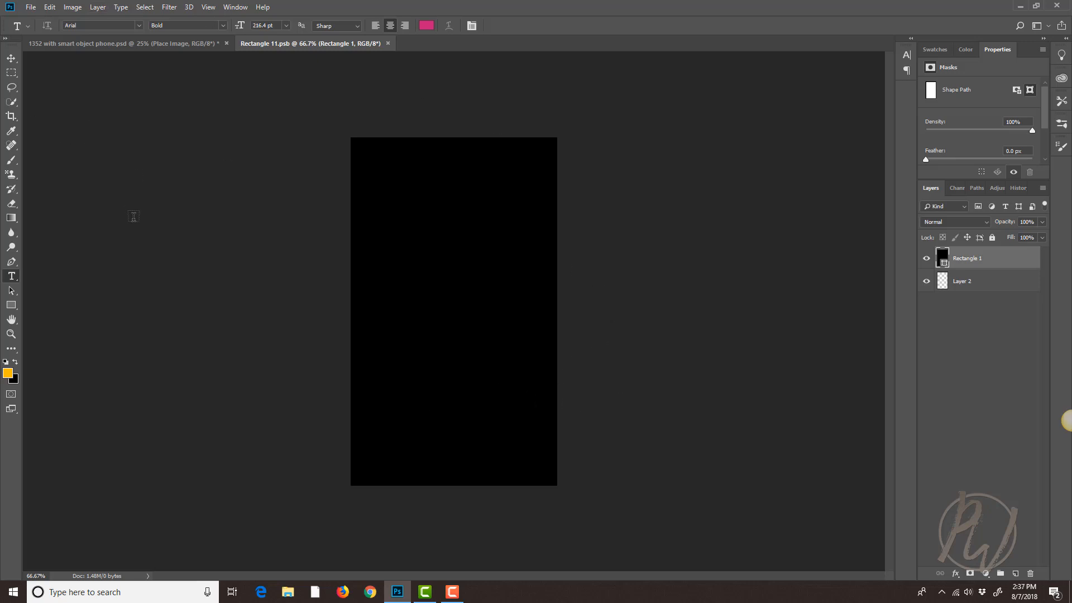
Open the File menu in the Rectangle 11.psb screen document
left_click(31, 6)
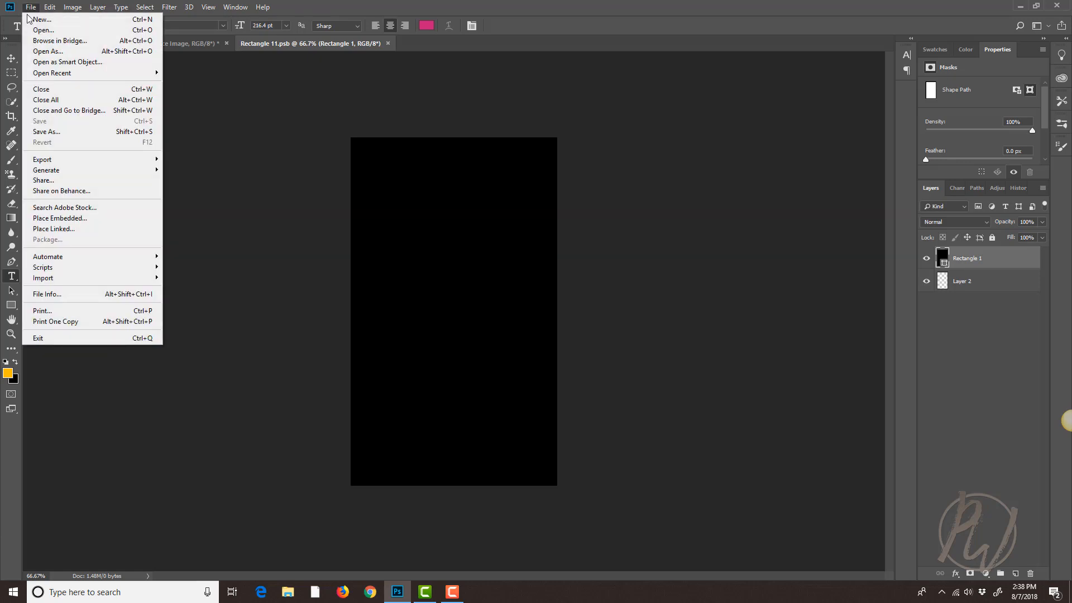
Start Place Embedded and browse the folder tree to find the display image
left_click(60, 218)
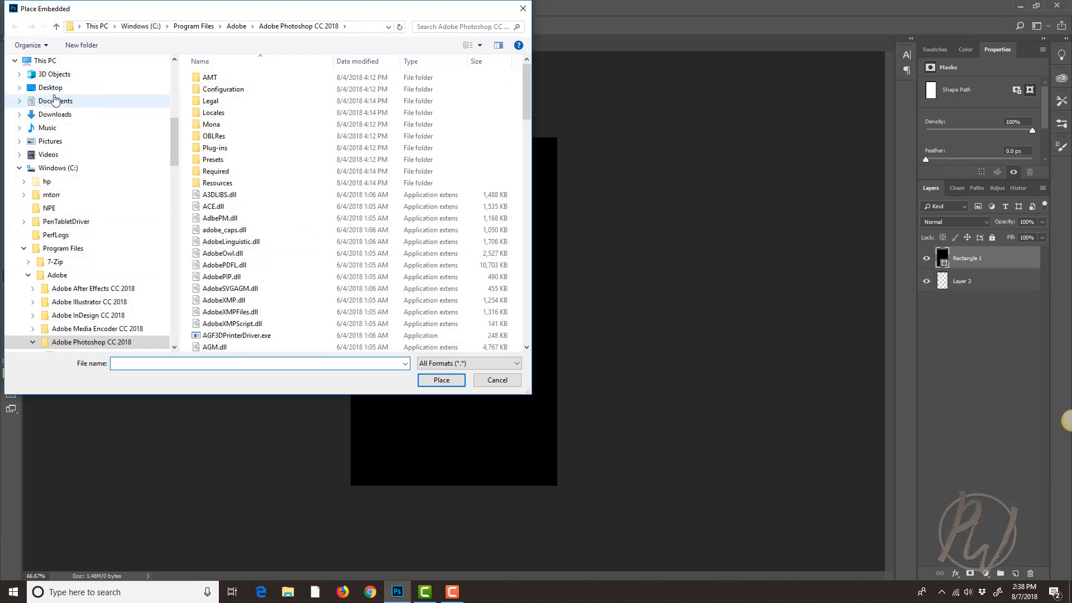
left_click(49, 88)
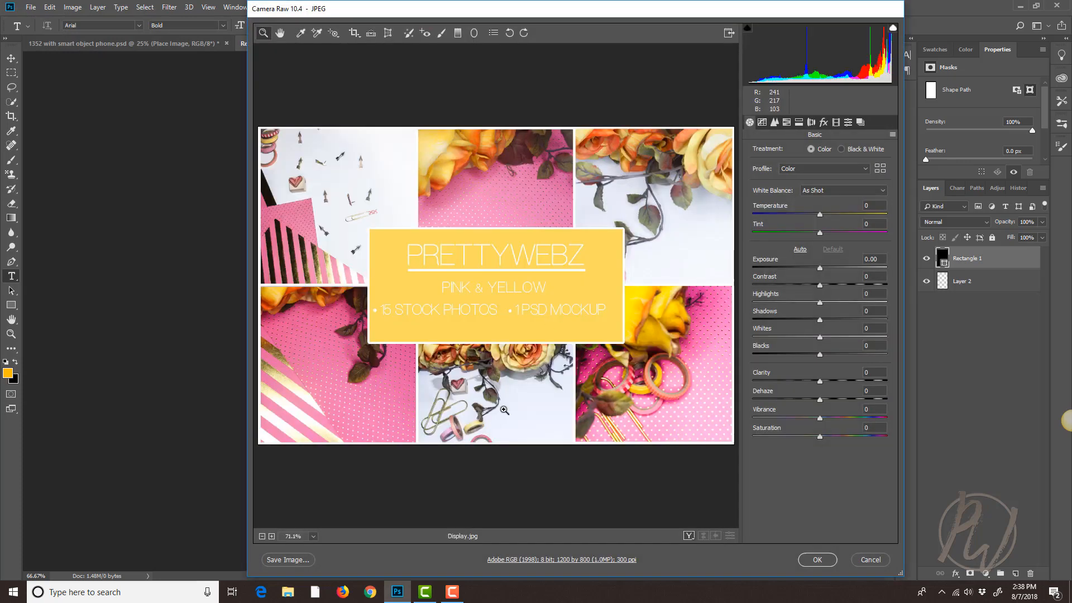
mouse_move(667, 470)
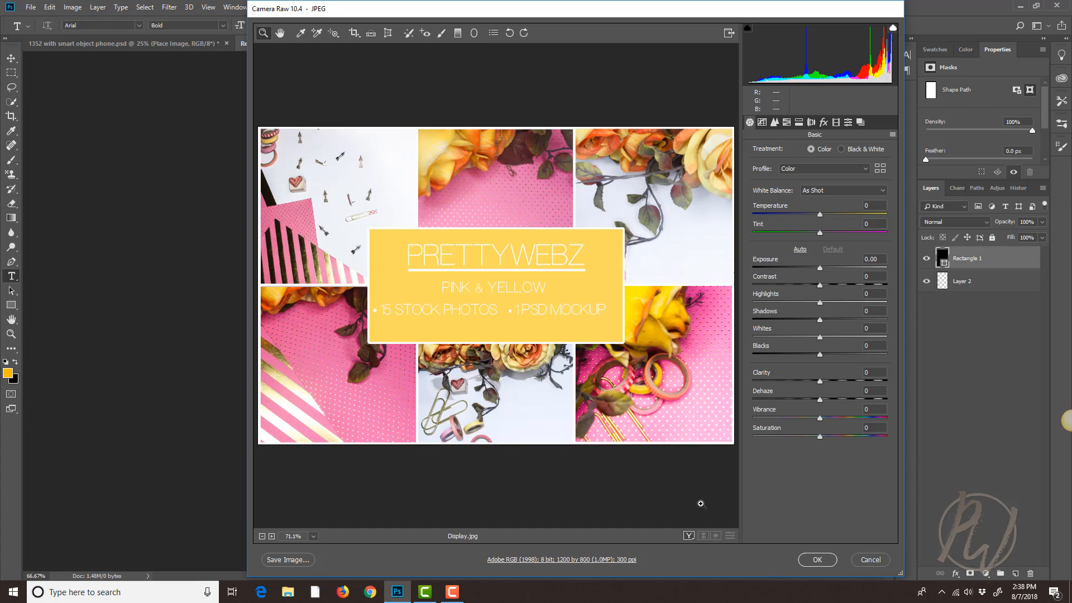
mouse_move(817, 559)
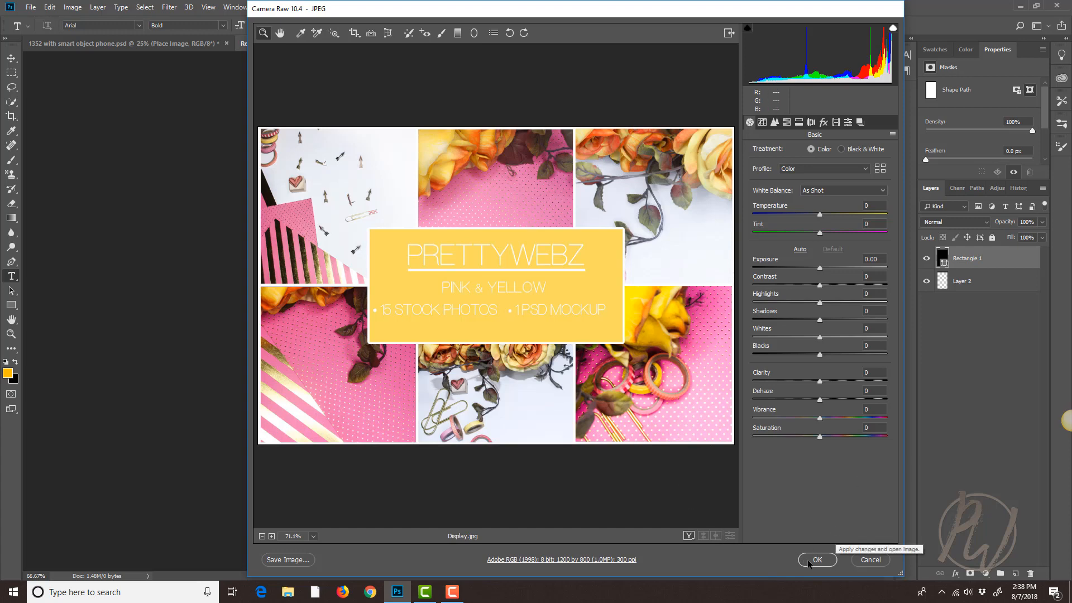
Accept Display.jpg in Camera Raw so it is placed into the screen document
left_click(815, 560)
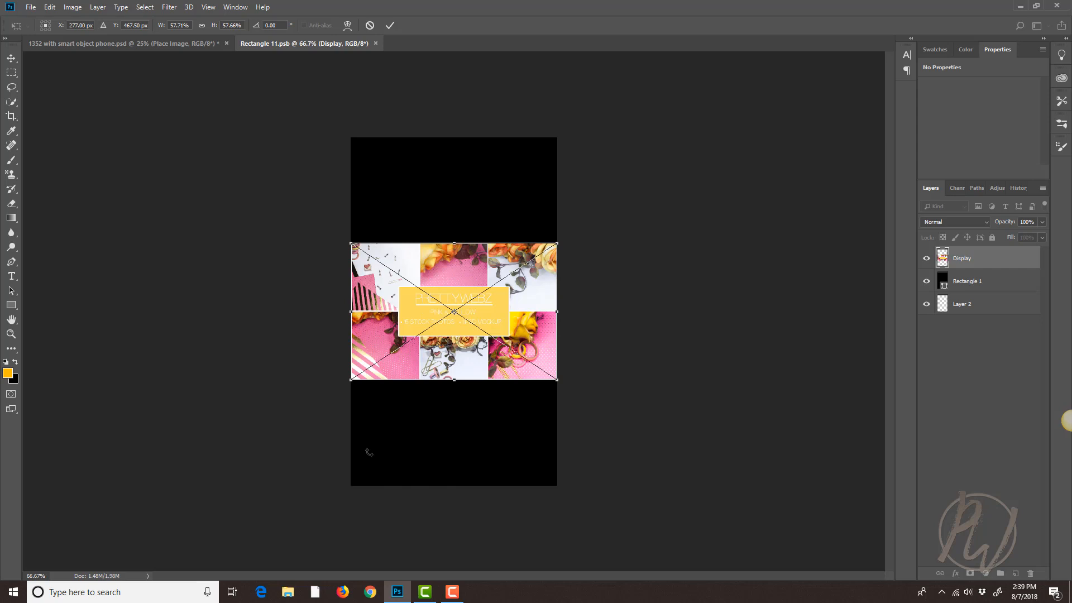
mouse_move(407, 167)
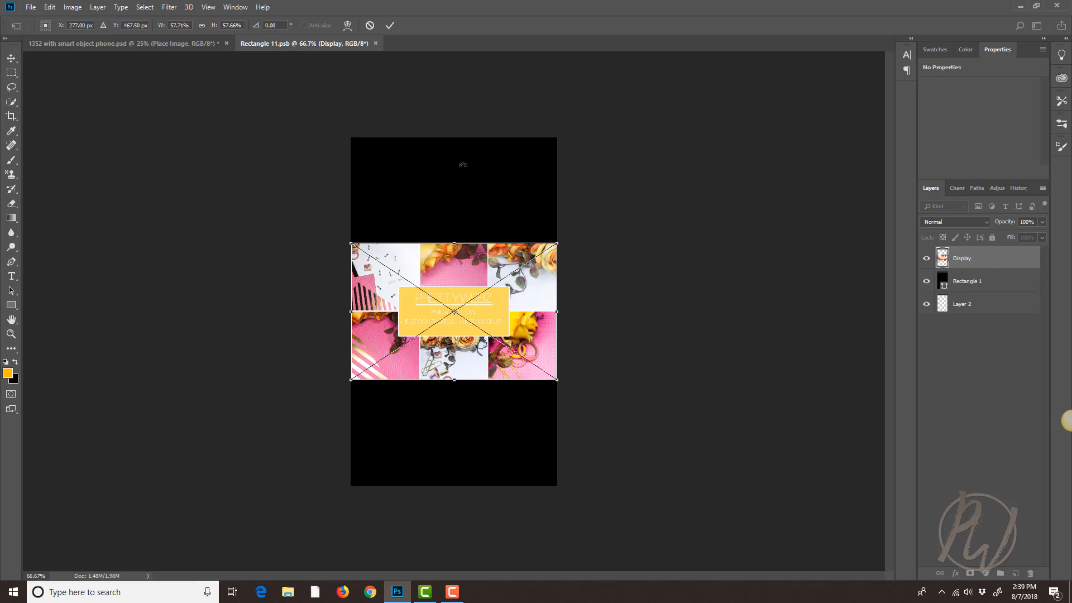
mouse_move(476, 444)
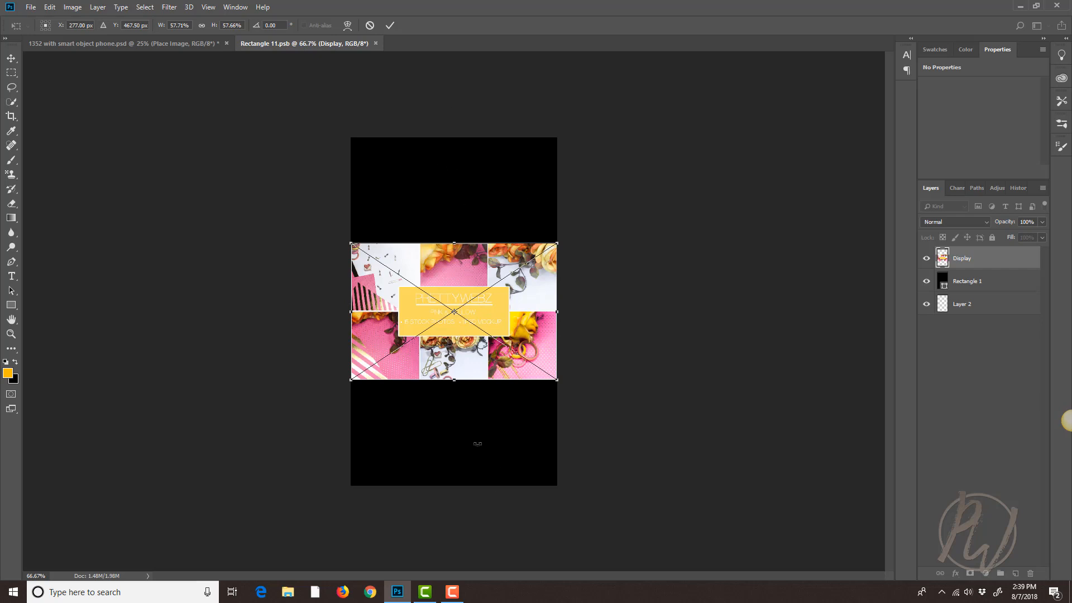
mouse_move(561, 232)
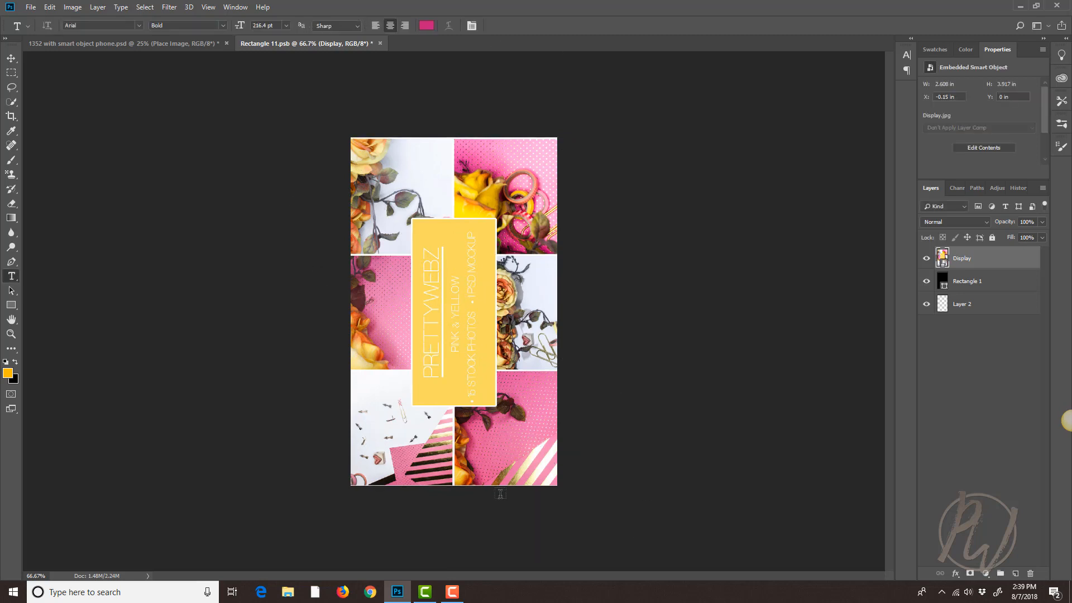
left_click(12, 58)
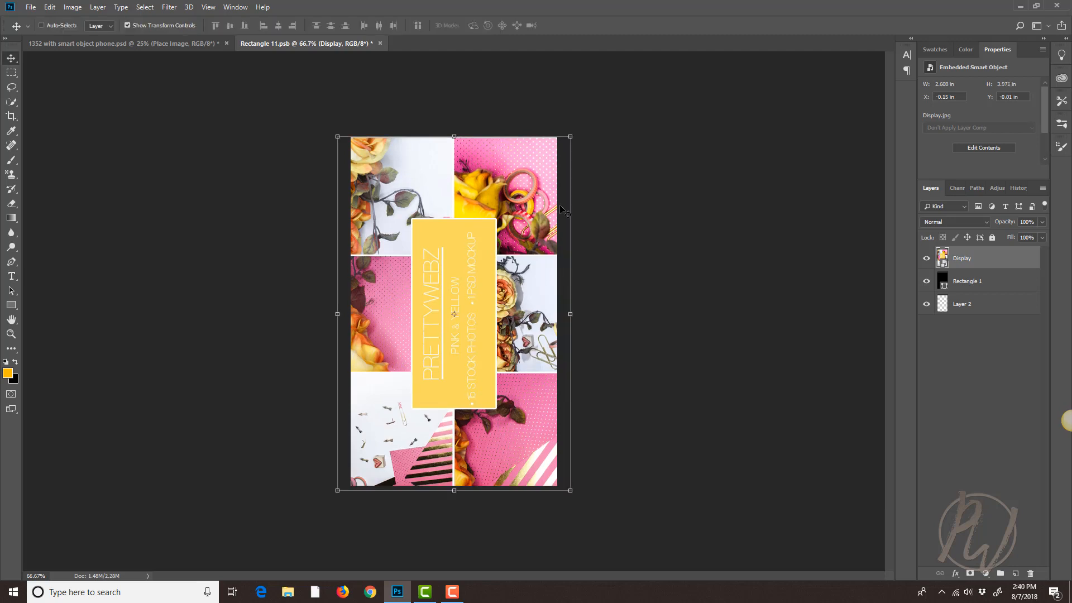
mouse_move(432, 289)
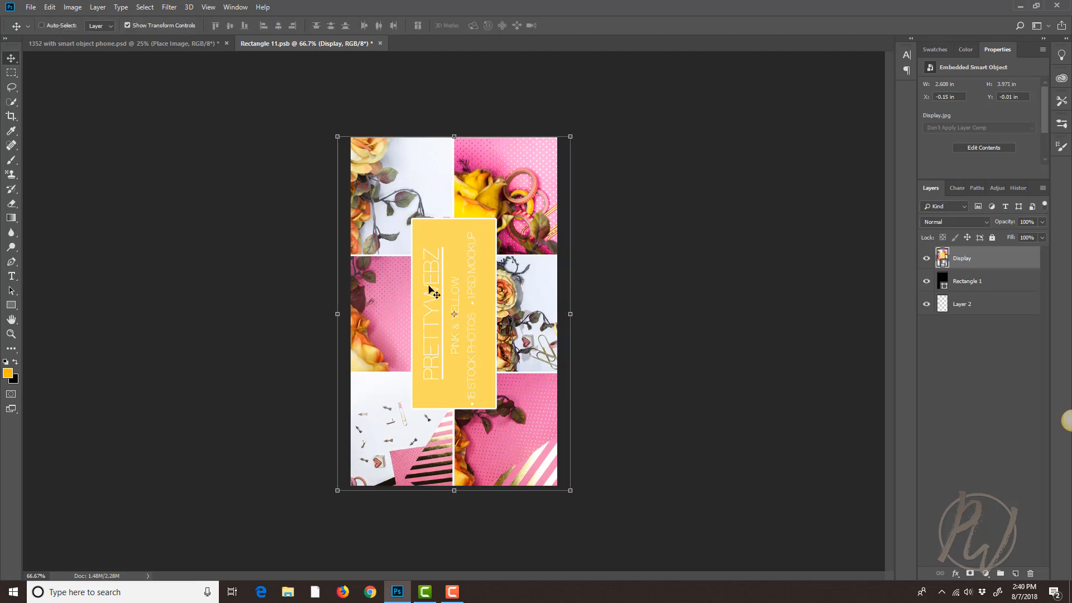
mouse_move(434, 424)
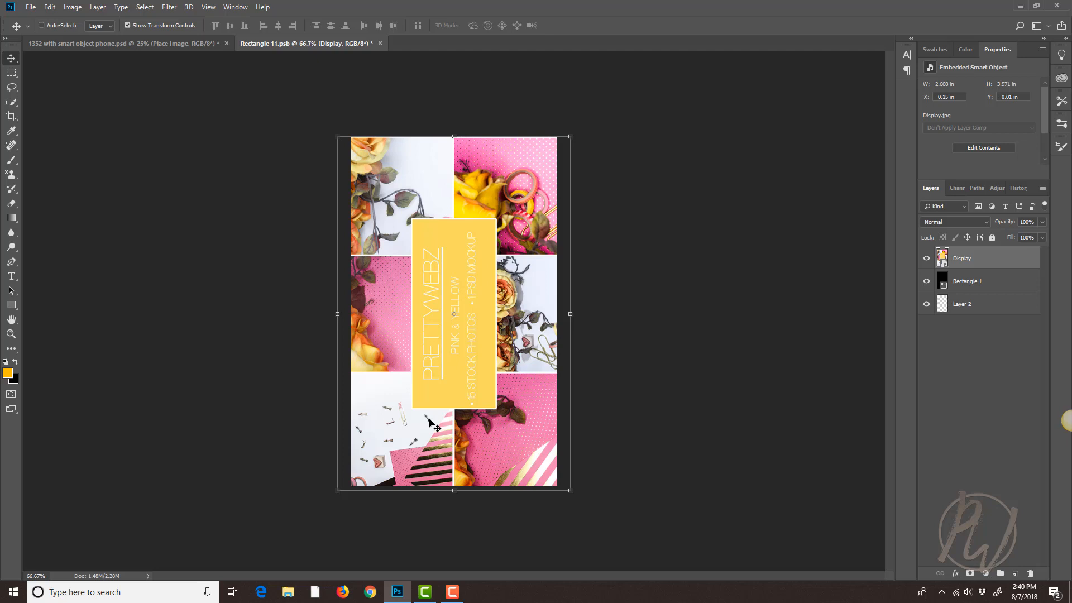
mouse_move(356, 329)
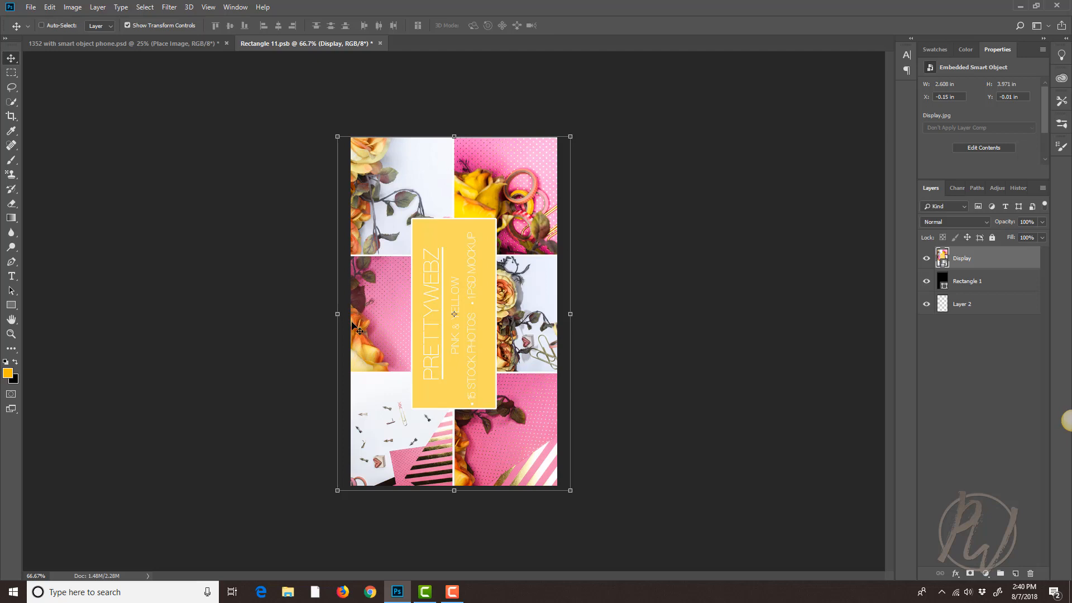
mouse_move(483, 99)
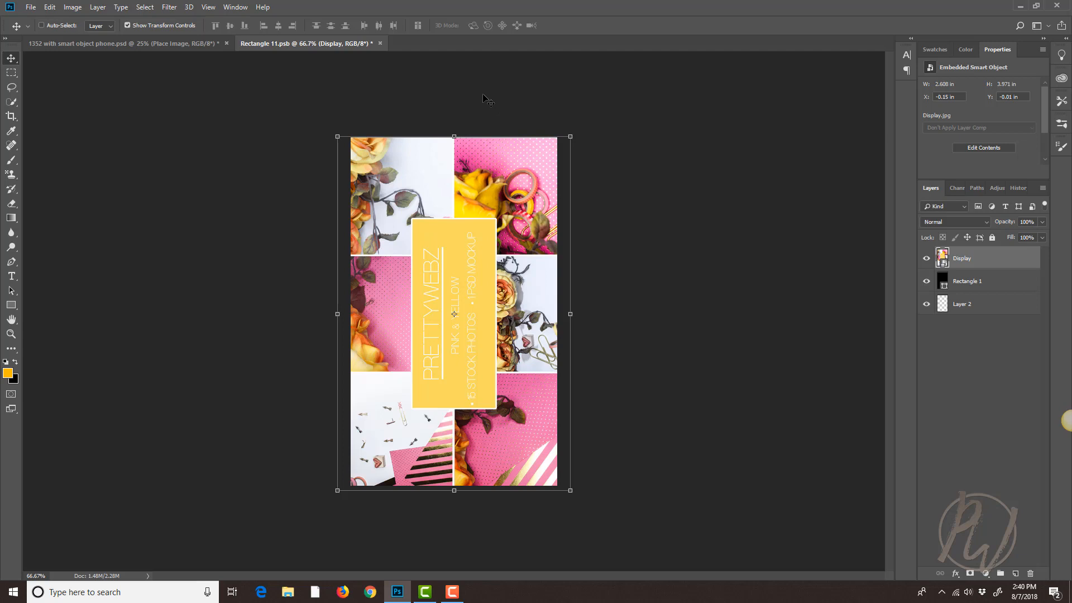
mouse_move(372, 162)
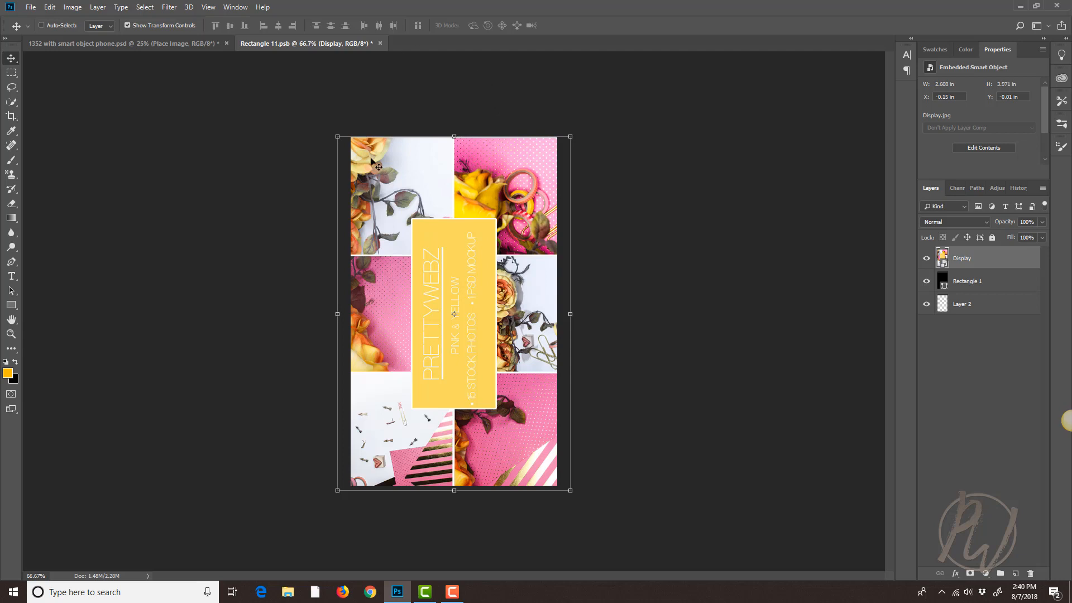
mouse_move(434, 103)
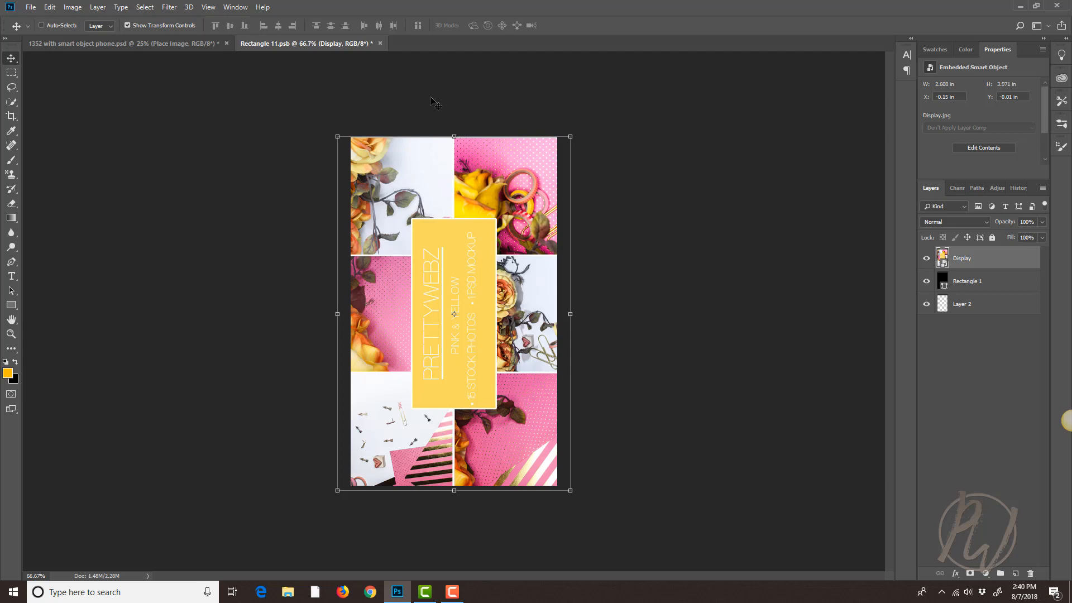
mouse_move(387, 142)
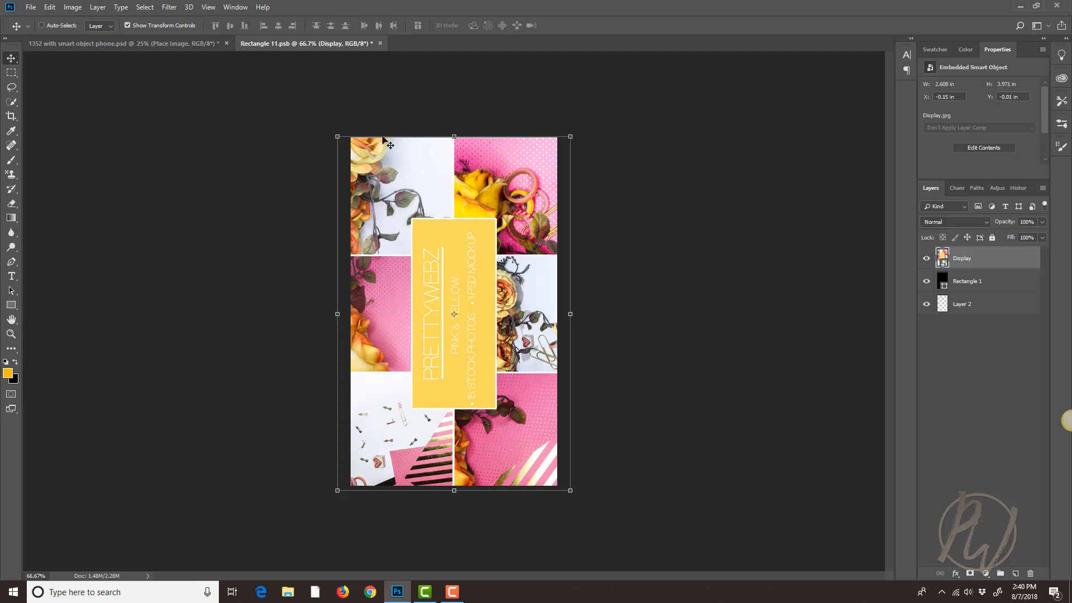
mouse_move(505, 266)
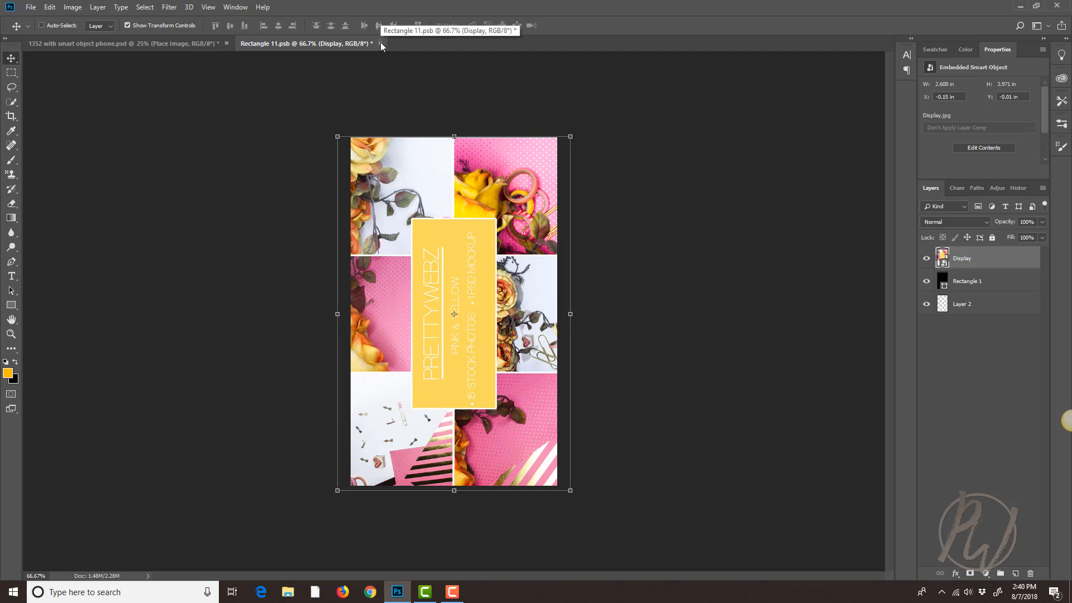
Close Rectangle 11.psb, draw a tall pink rectangle on the right, and add a drop shadow
left_click(380, 43)
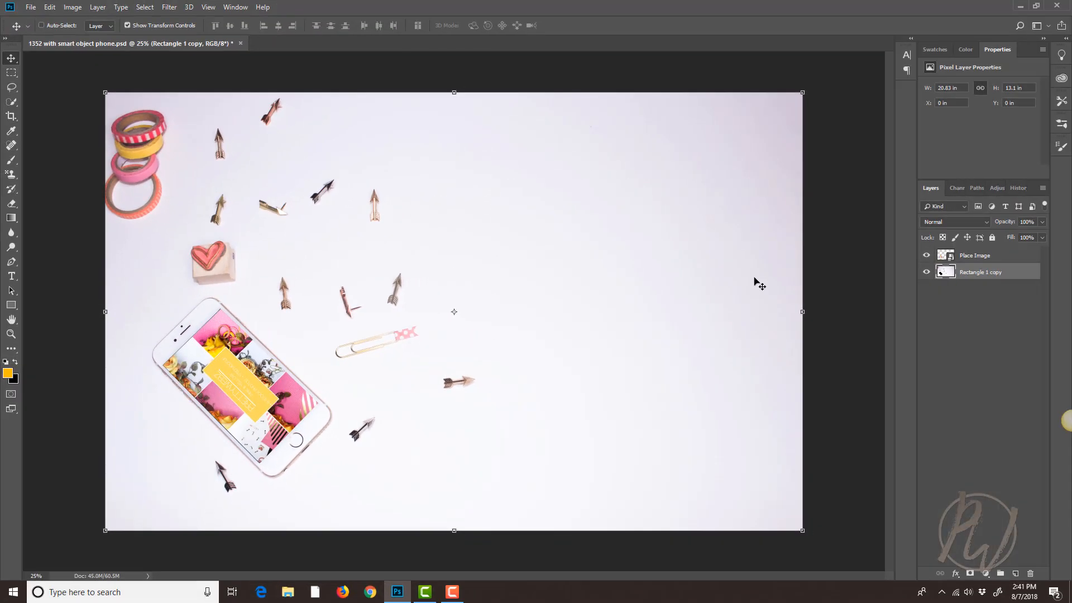
mouse_move(415, 54)
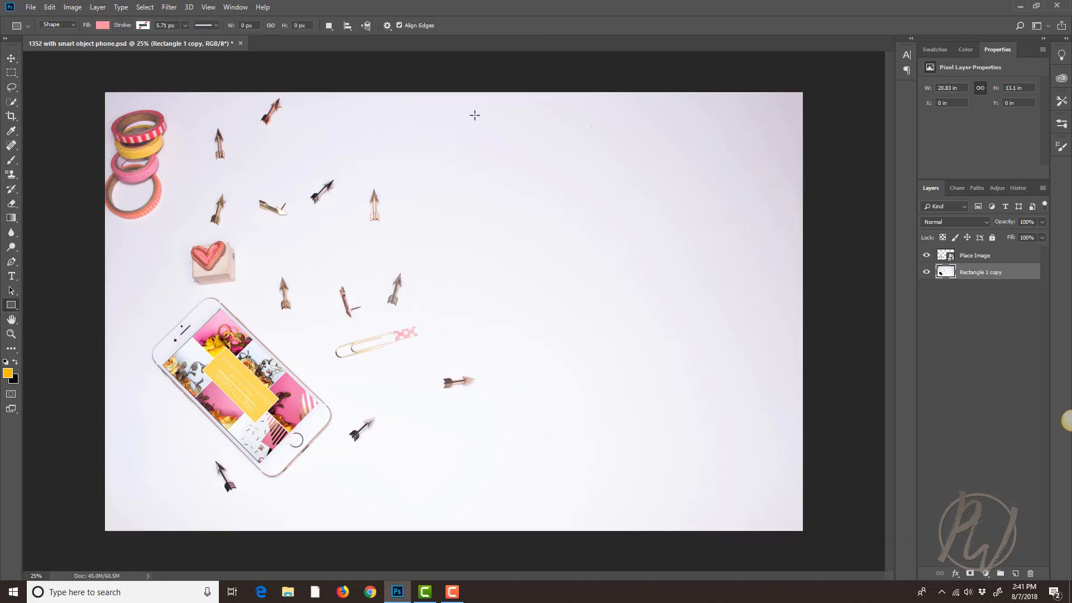
left_click_drag(475, 114, 787, 515)
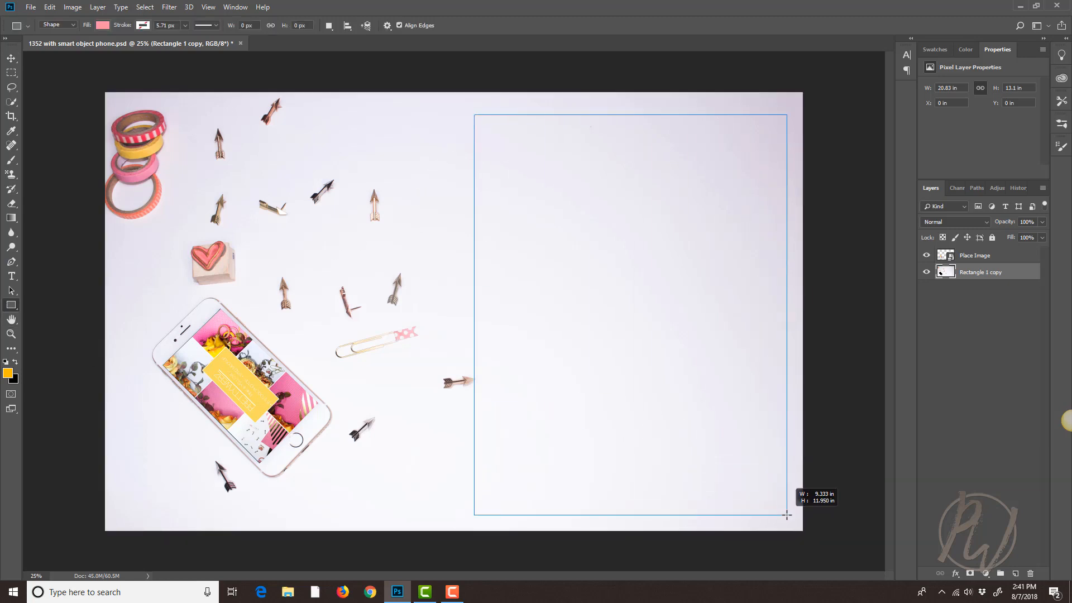
left_click_drag(475, 114, 785, 514)
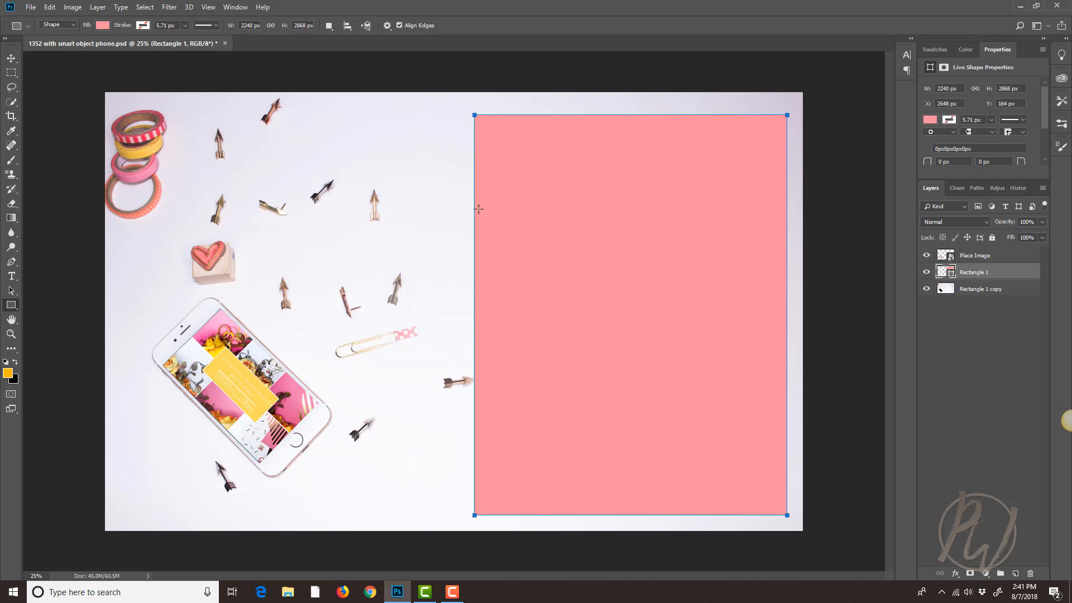
double_click(977, 271)
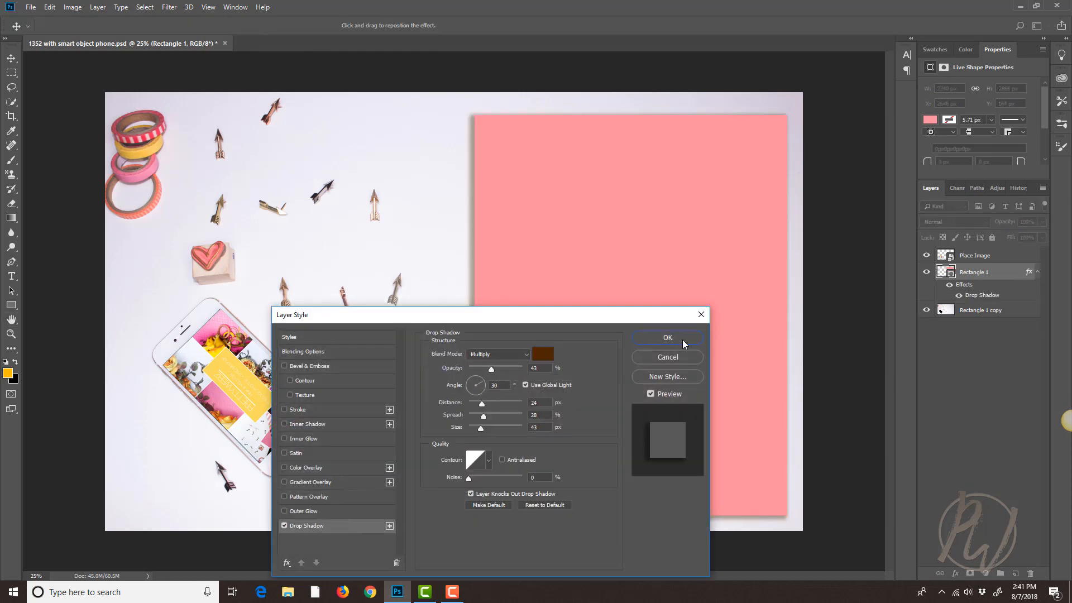
left_click(667, 337)
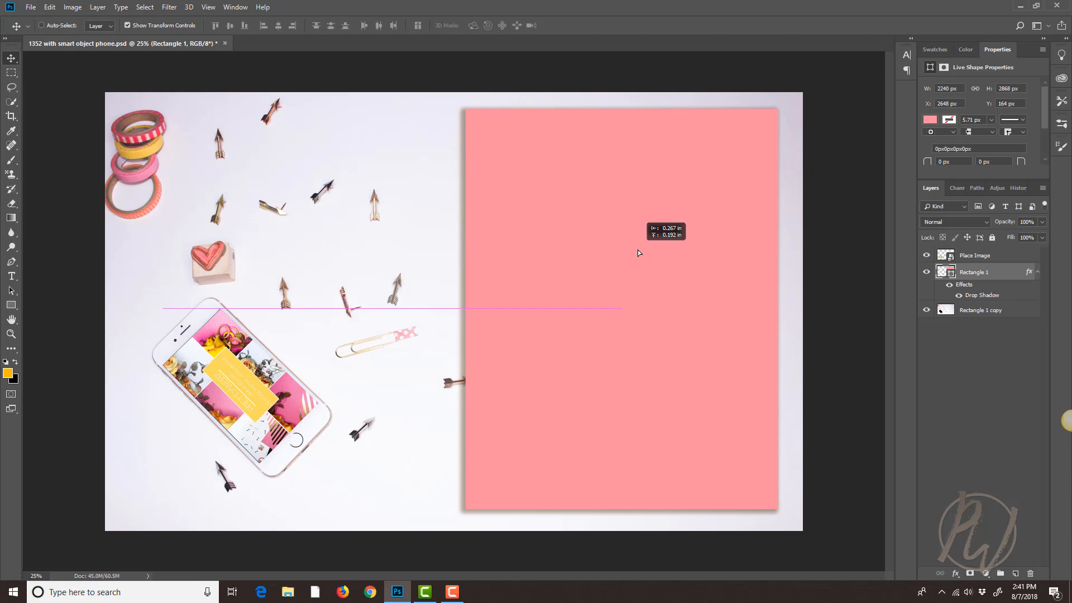
Nudge the pink rectangle up and left, then toggle its layer visibility off and on
left_click_drag(639, 253, 560, 285)
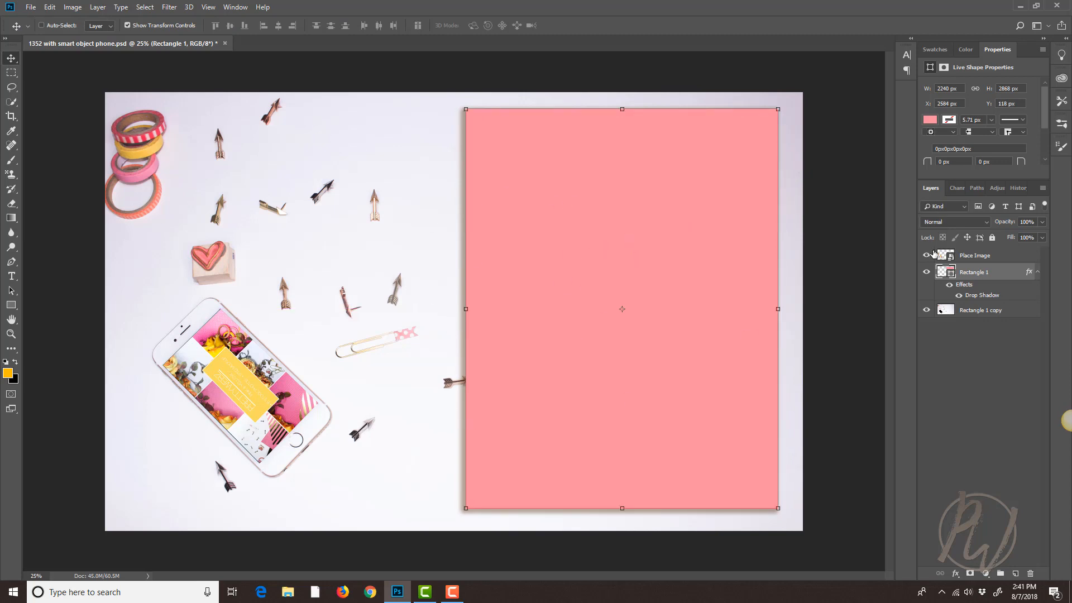
left_click(926, 272)
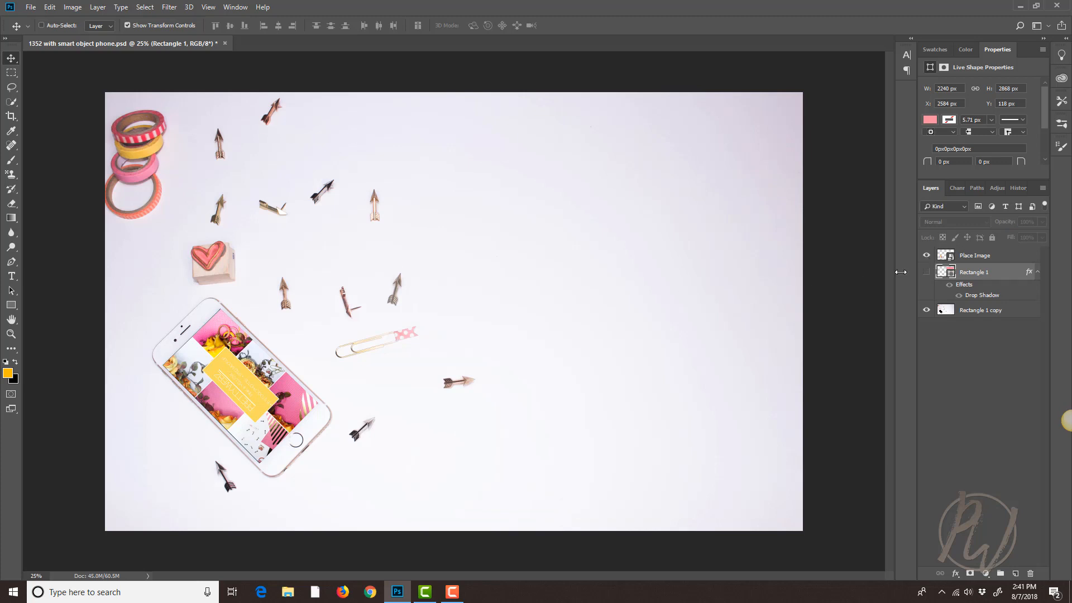
left_click(926, 272)
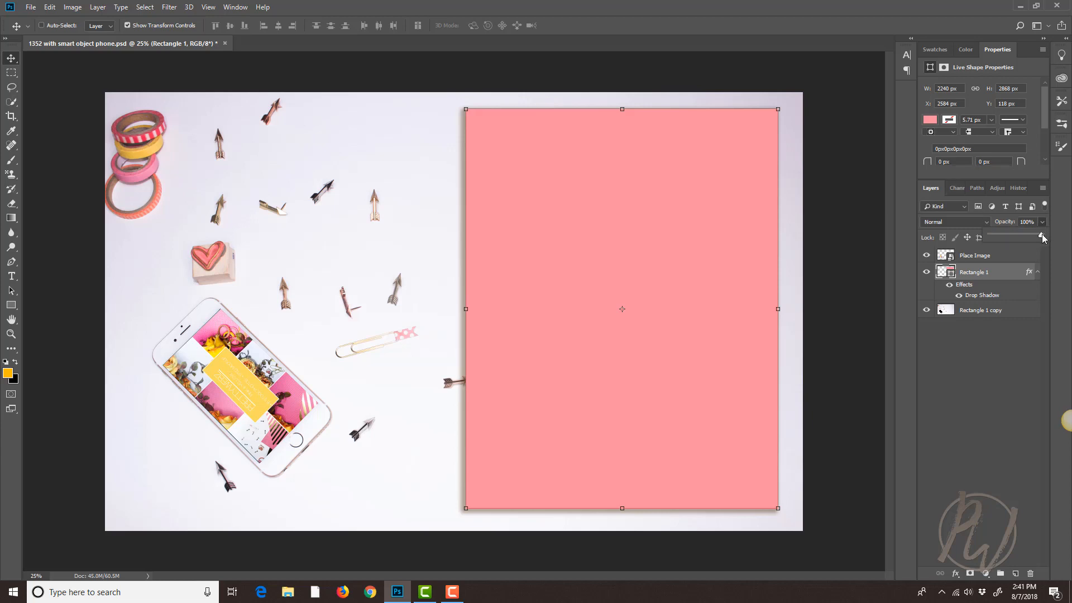
Set the pink rectangle's opacity to 47%, drag it over the phone and back right
left_click_drag(1034, 236, 1011, 237)
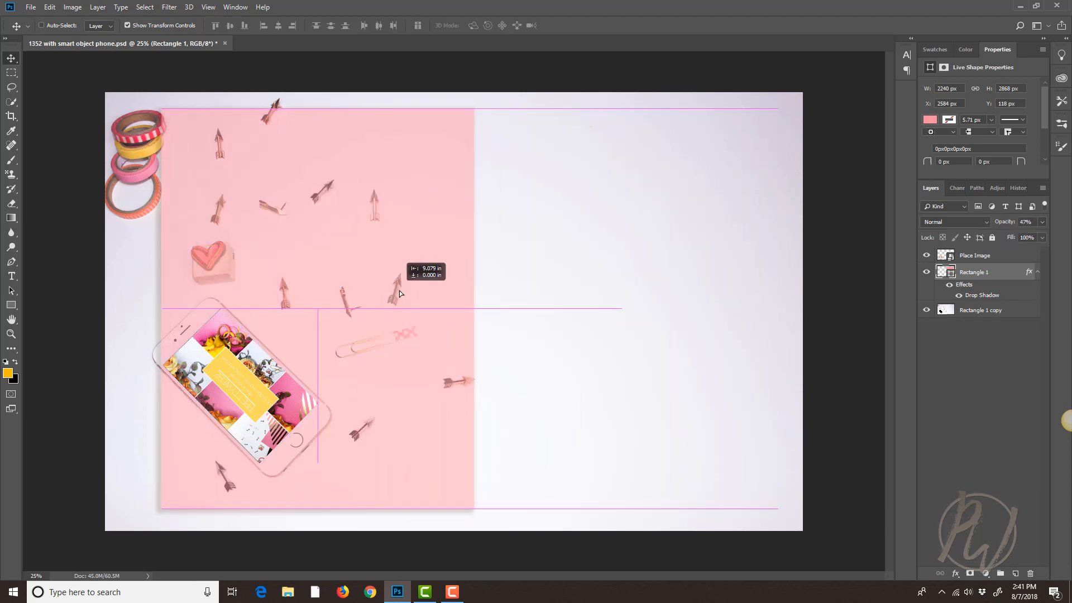
left_click_drag(399, 294, 552, 298)
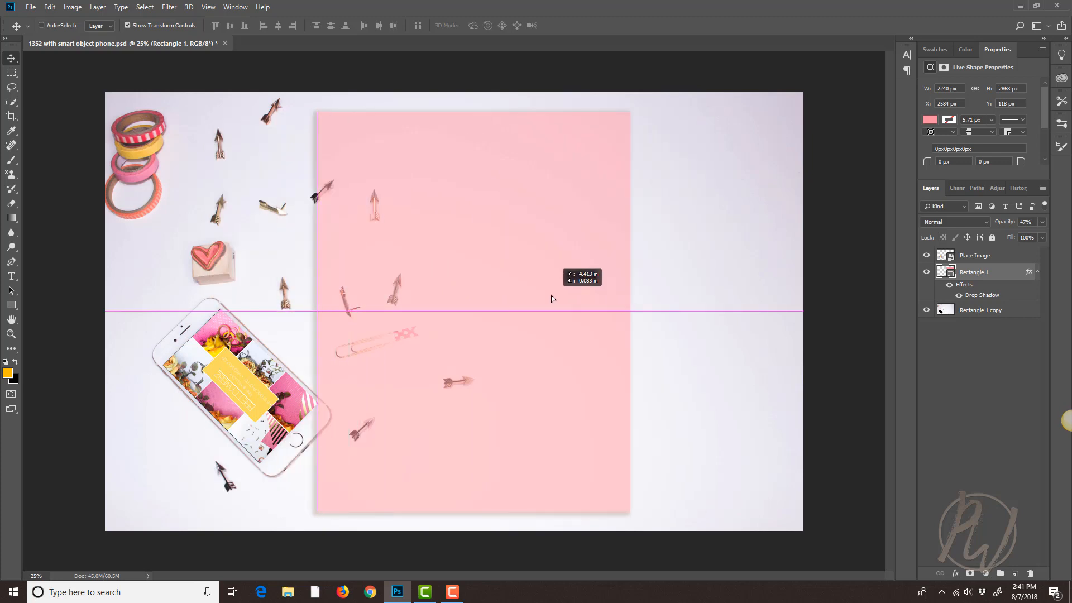
left_click_drag(472, 308, 622, 308)
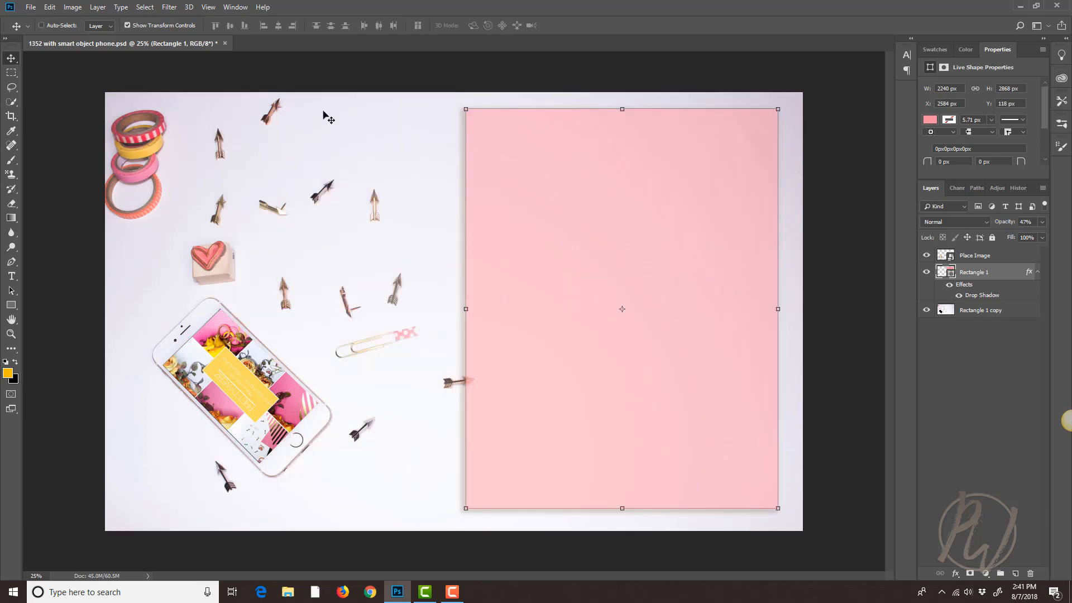
mouse_move(309, 247)
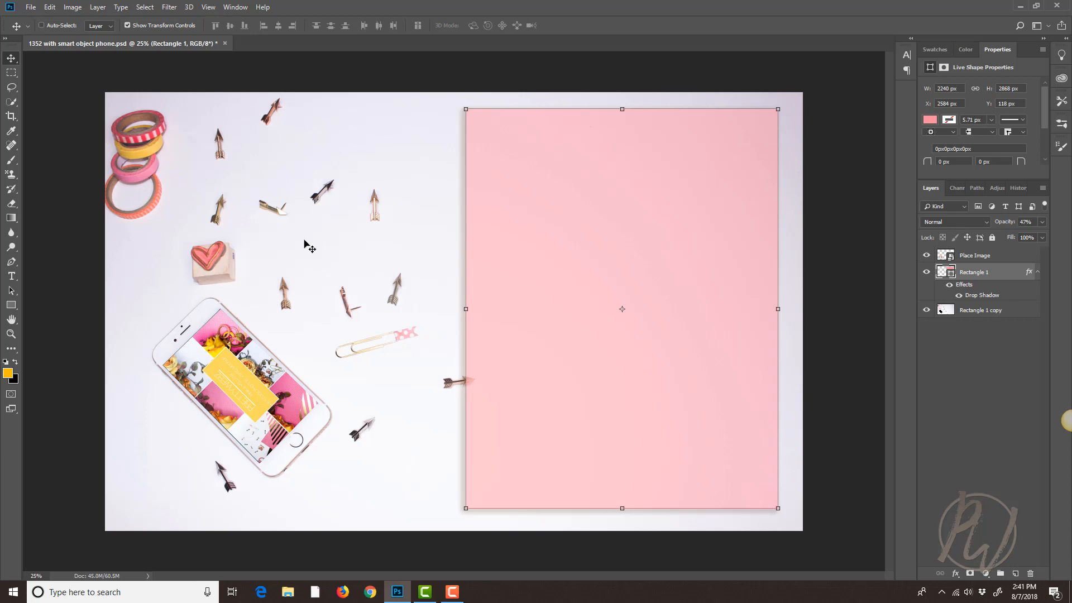